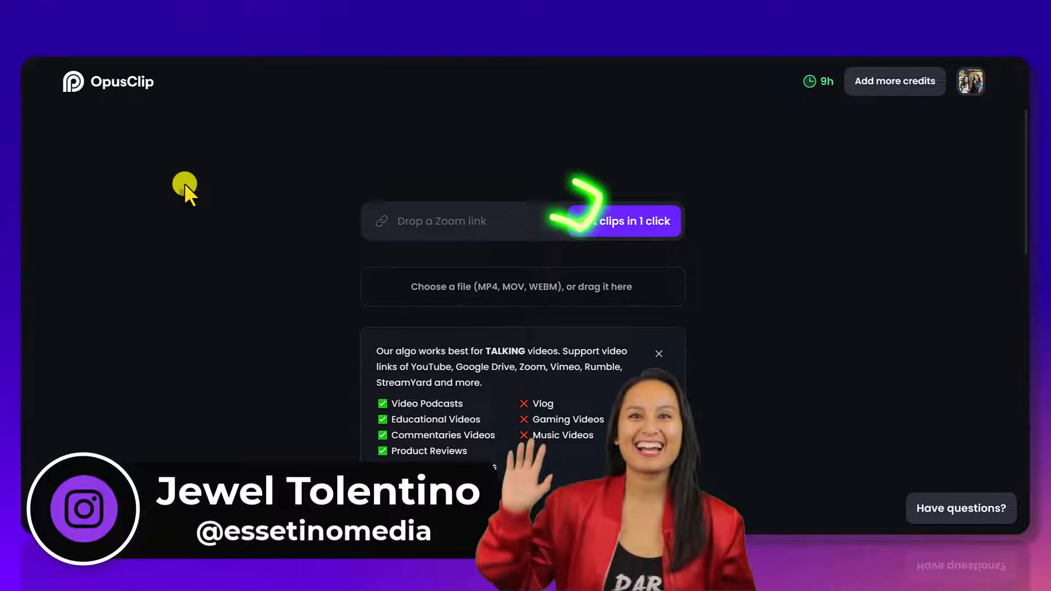
pyautogui.moveTo(237, 331)
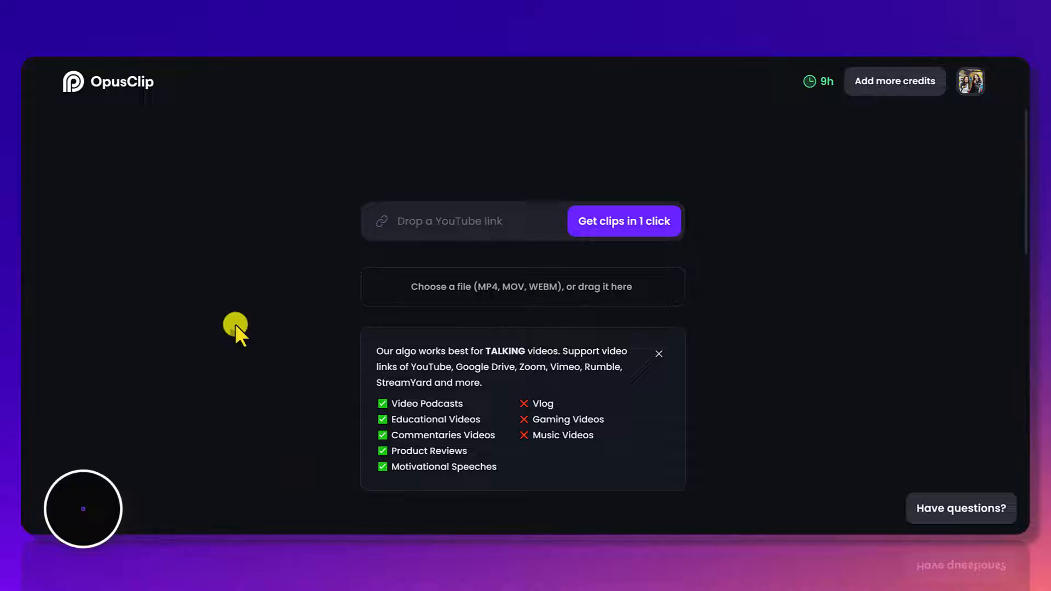
pyautogui.moveTo(840, 221)
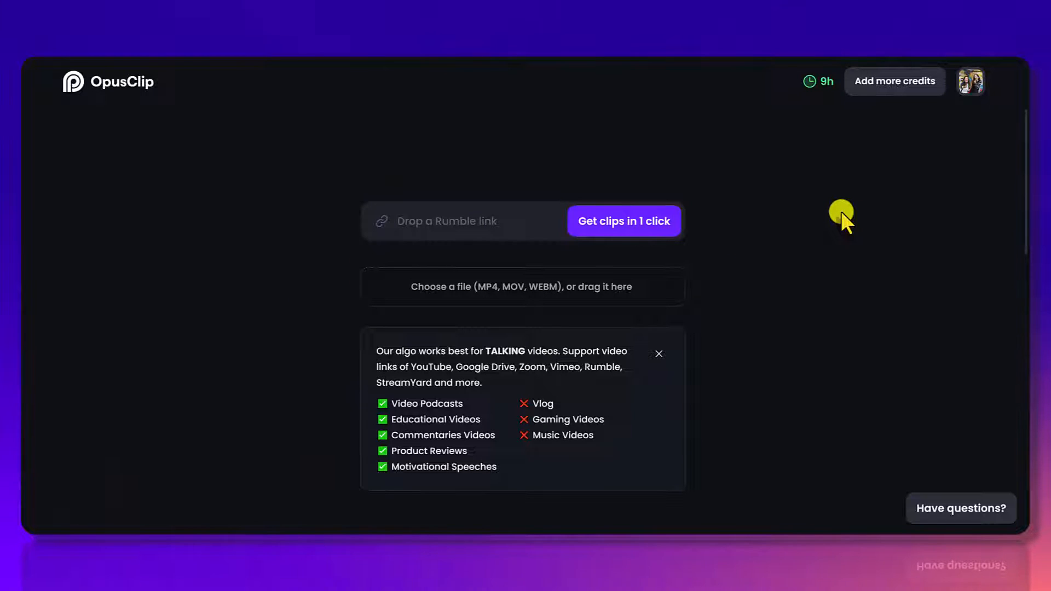
pyautogui.moveTo(982, 164)
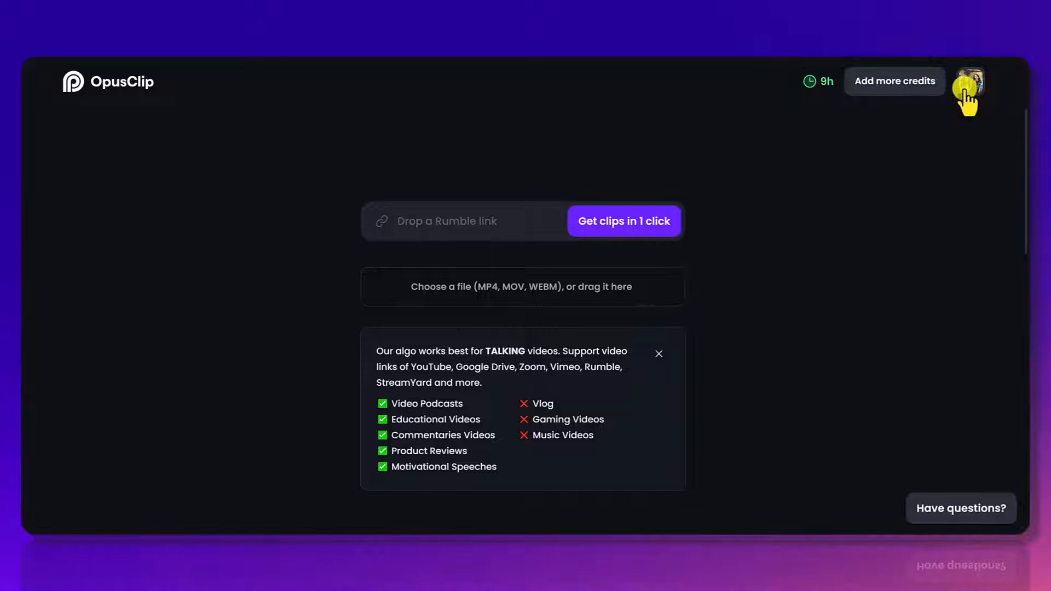
# - Open the account menu from the profile avatar on the home page
pyautogui.click(967, 81)
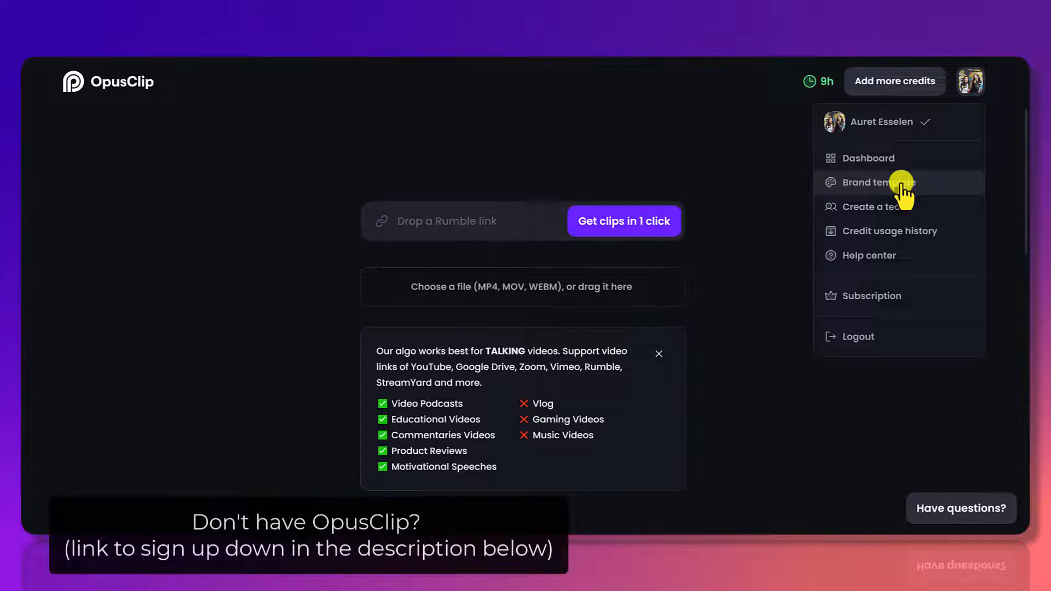
# - Go to Brand templates and load Preset template 5 for editing
pyautogui.click(871, 183)
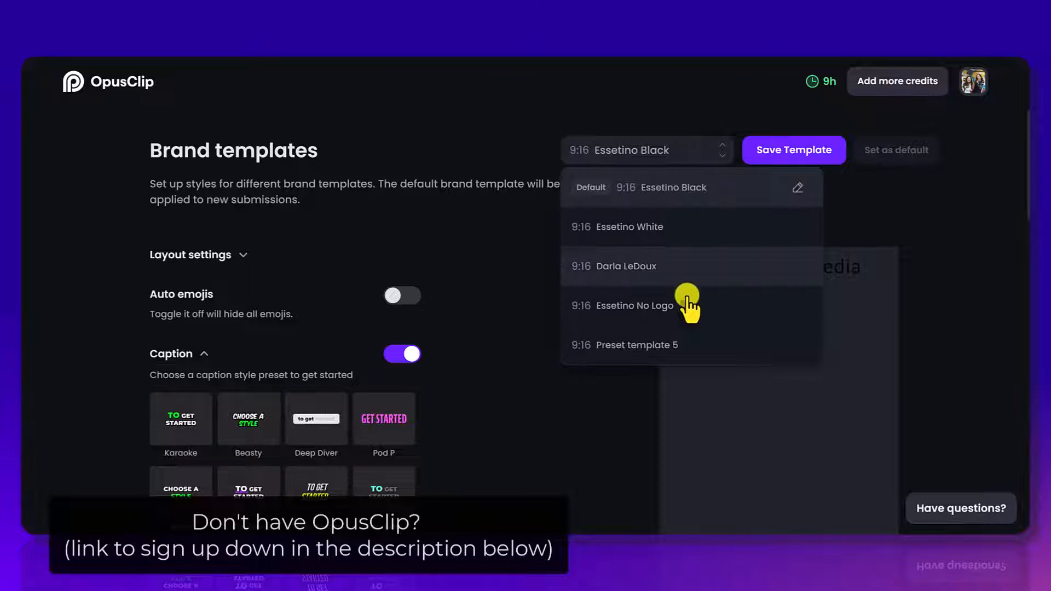
pyautogui.moveTo(685, 288)
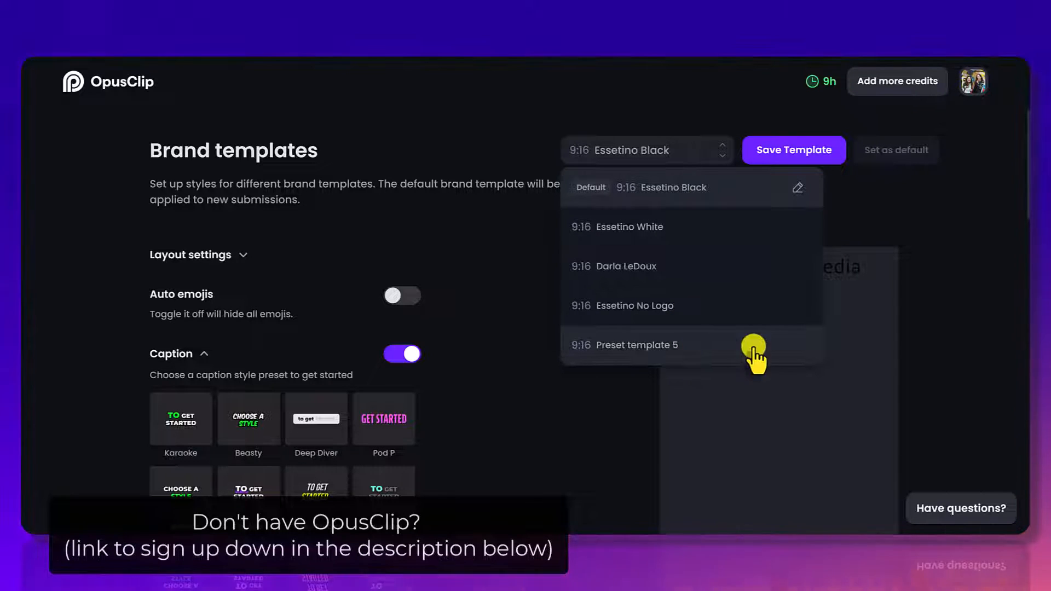
pyautogui.click(637, 344)
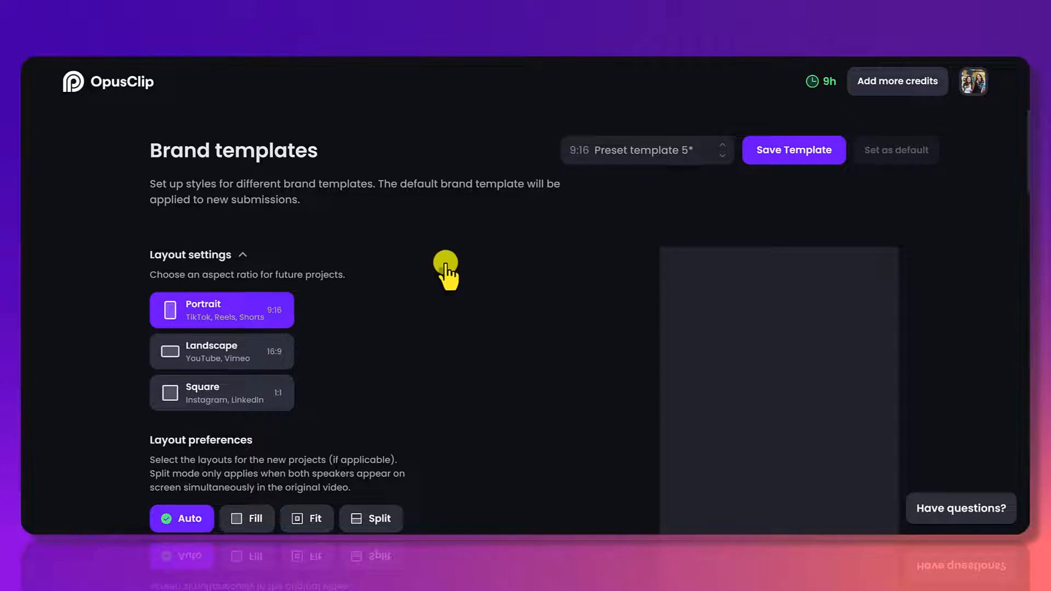
pyautogui.moveTo(382, 262)
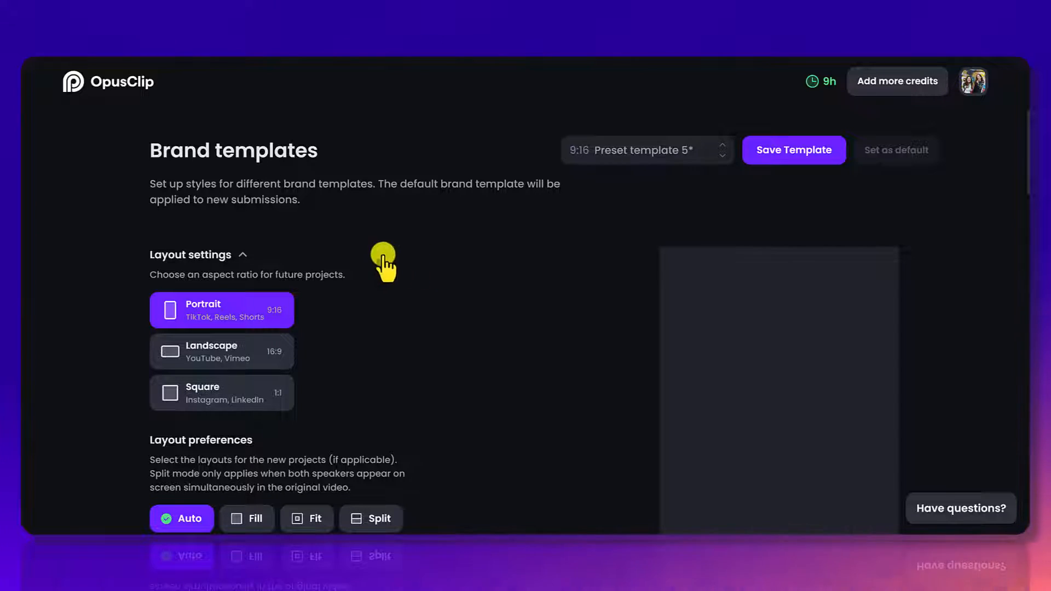
pyautogui.moveTo(235, 348)
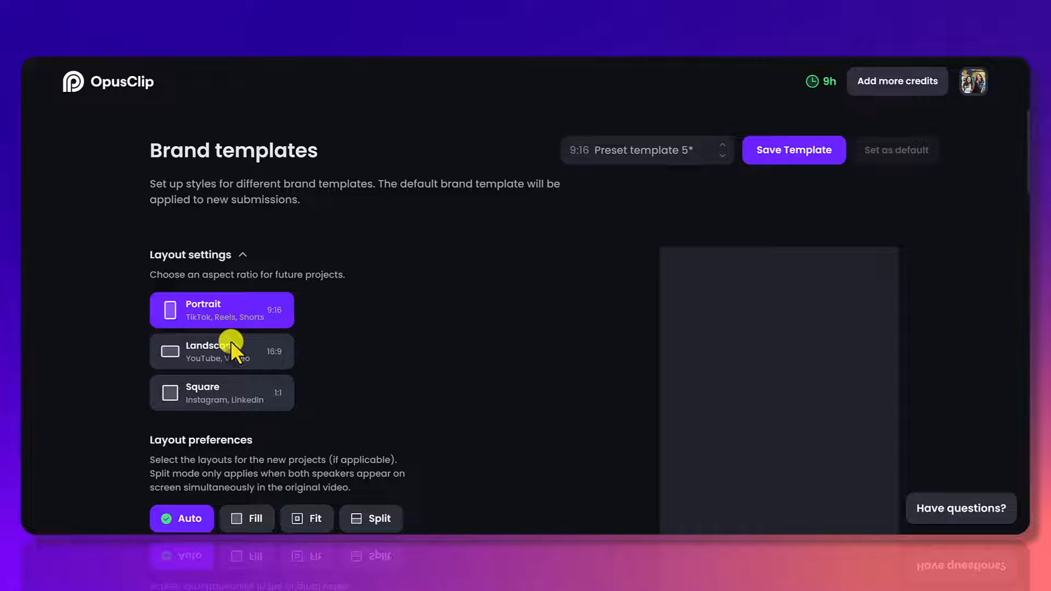
pyautogui.moveTo(138, 315)
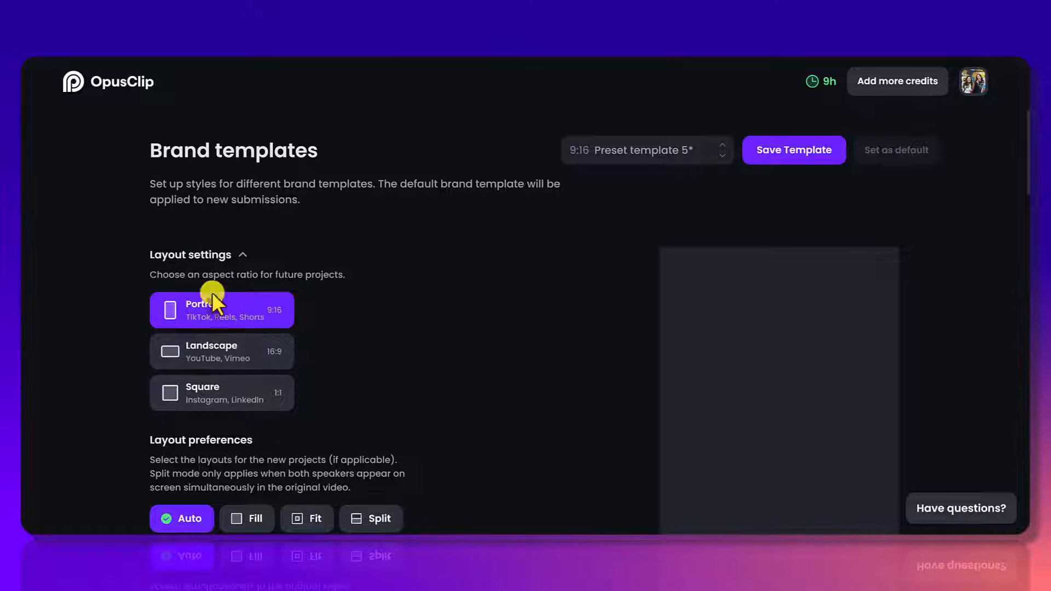
pyautogui.scroll(-3)
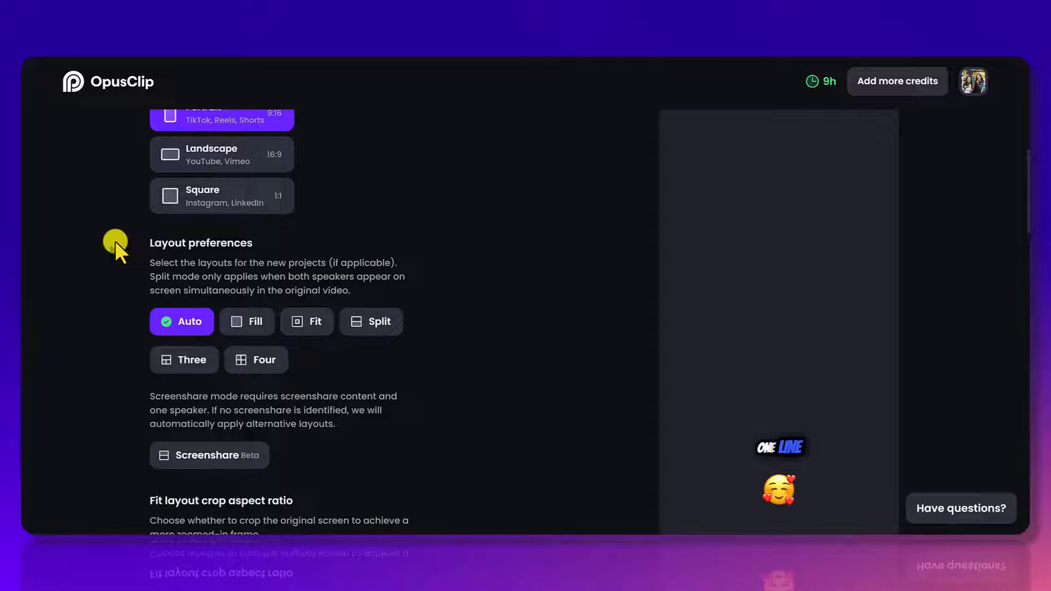
pyautogui.moveTo(138, 281)
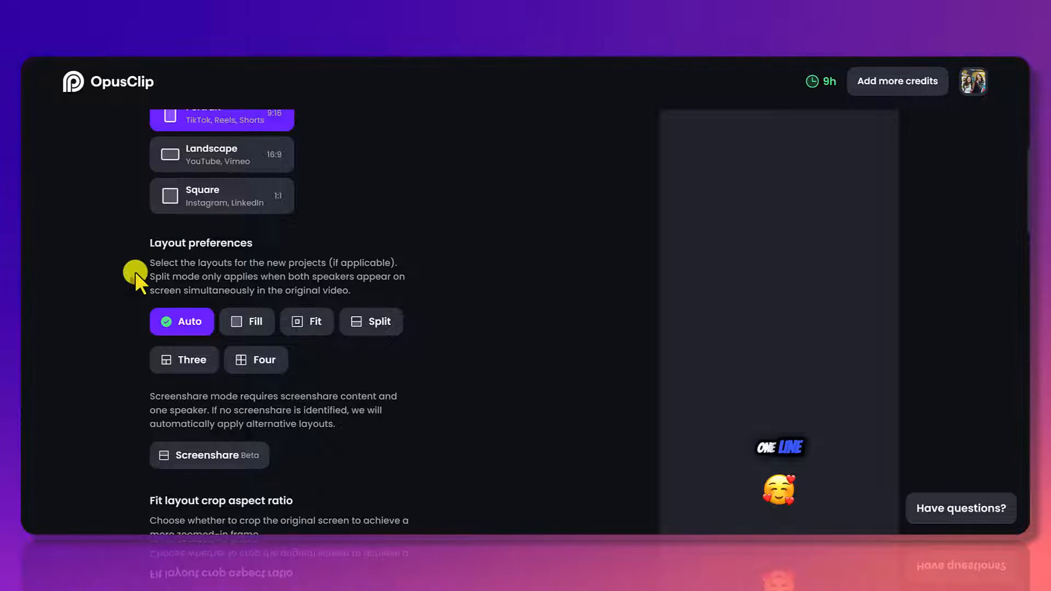
pyautogui.moveTo(175, 277)
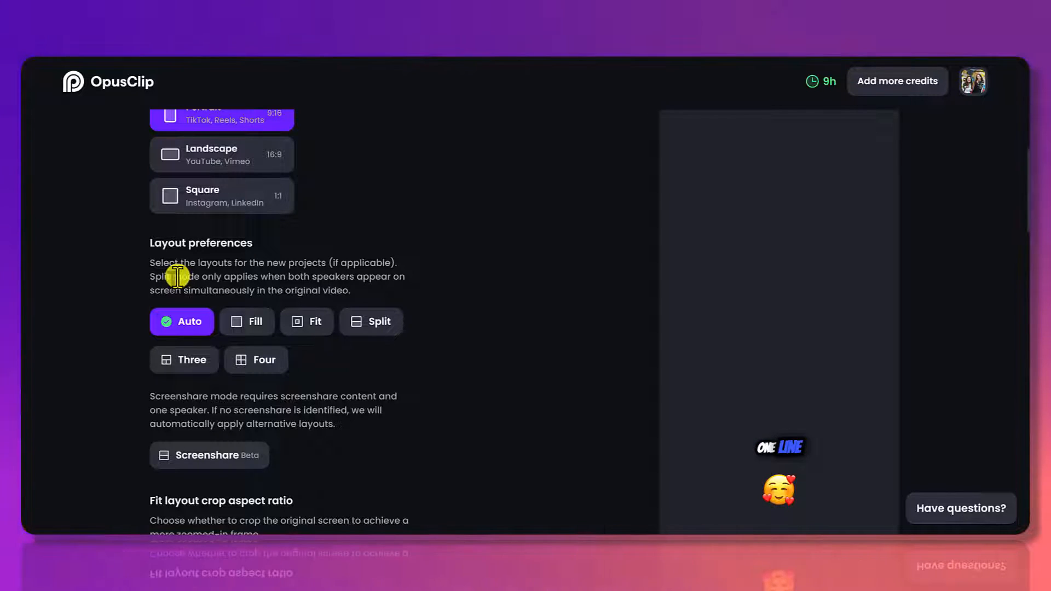
pyautogui.moveTo(123, 281)
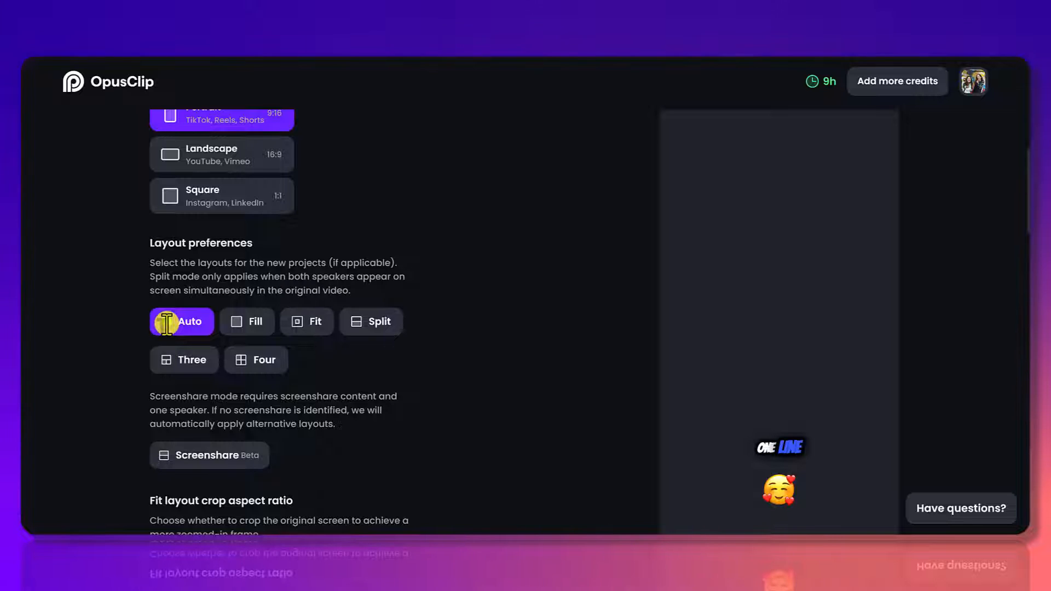
pyautogui.scroll(-3)
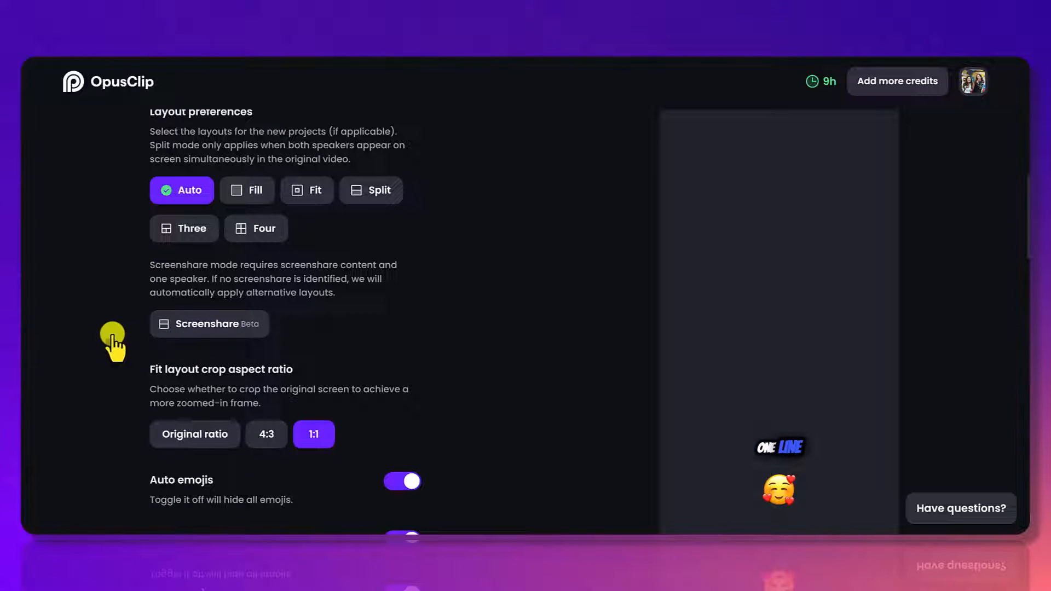
# - Scroll to the Caption section so its toggle and style presets come into view
pyautogui.scroll(-3)
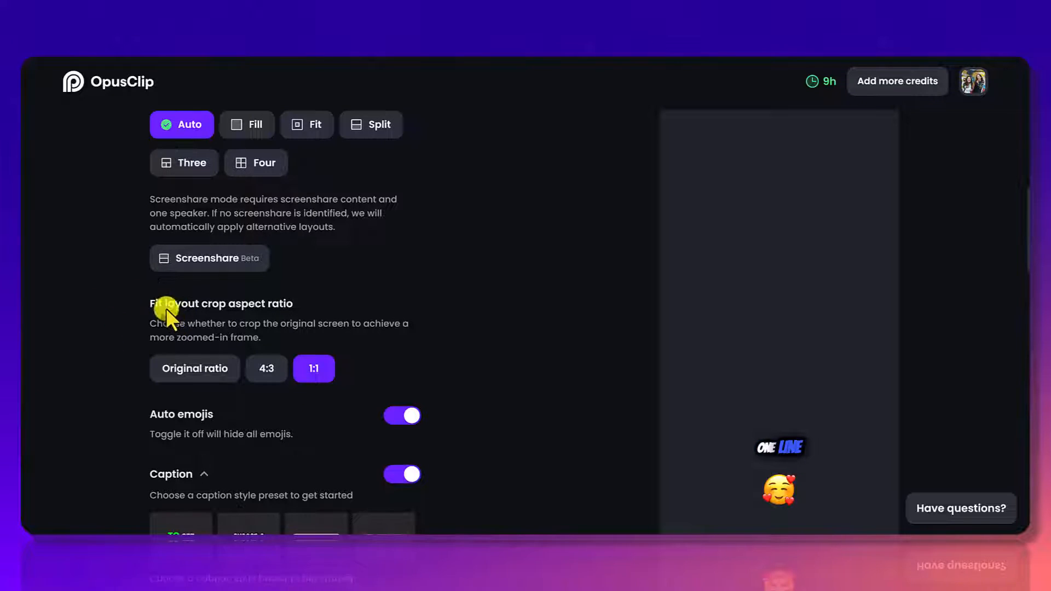
pyautogui.moveTo(194, 303)
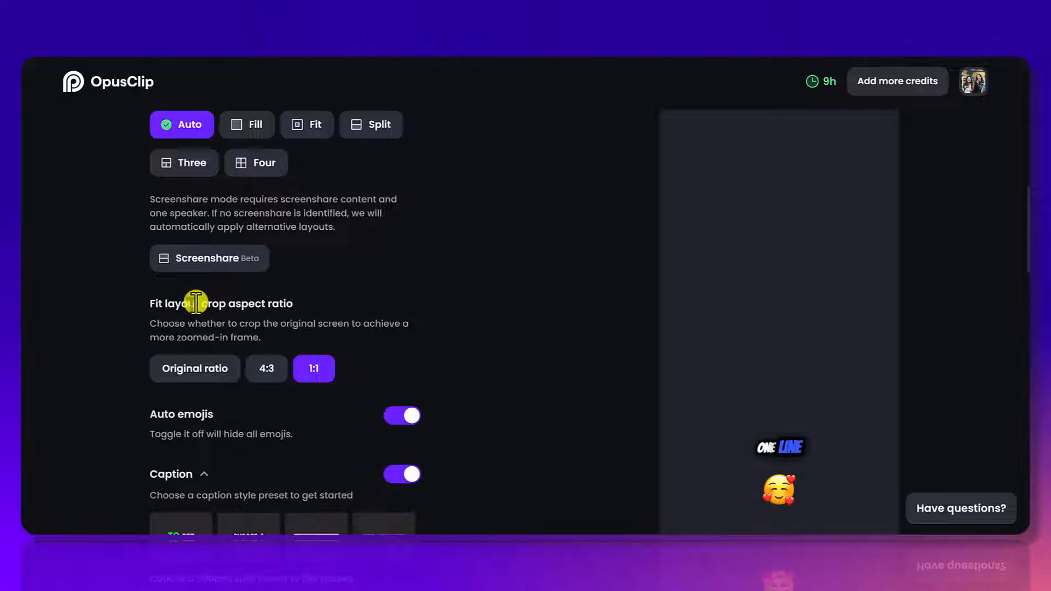
pyautogui.moveTo(280, 322)
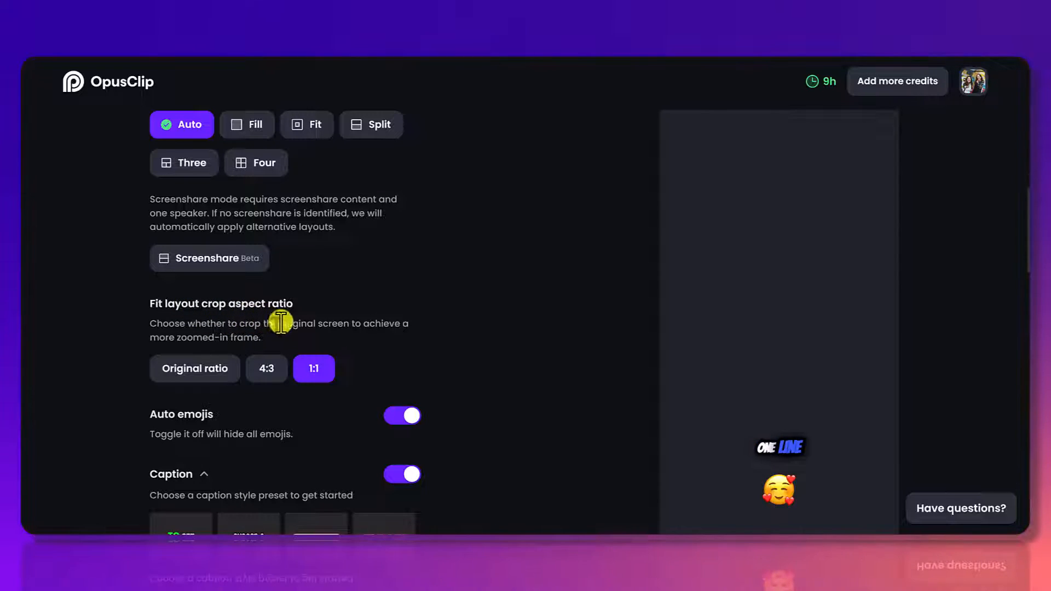
pyautogui.moveTo(142, 325)
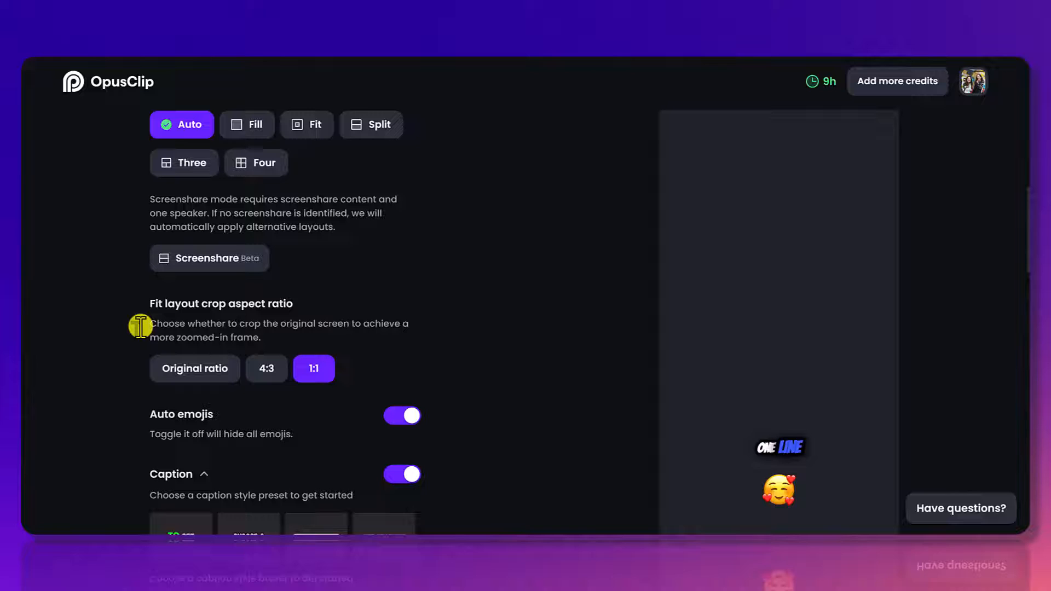
pyautogui.moveTo(309, 341)
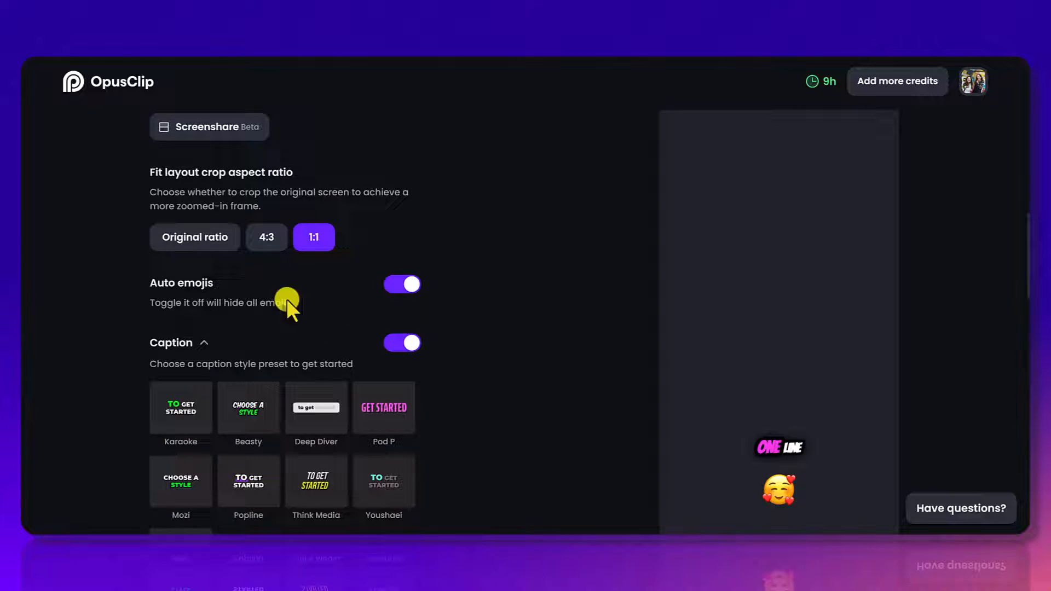
pyautogui.moveTo(356, 287)
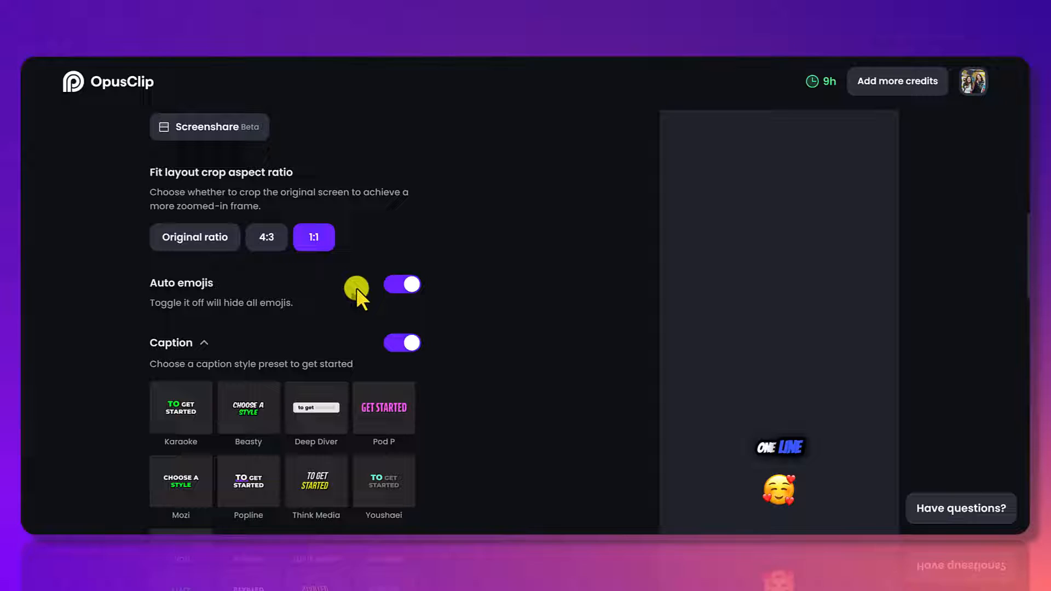
pyautogui.moveTo(401, 293)
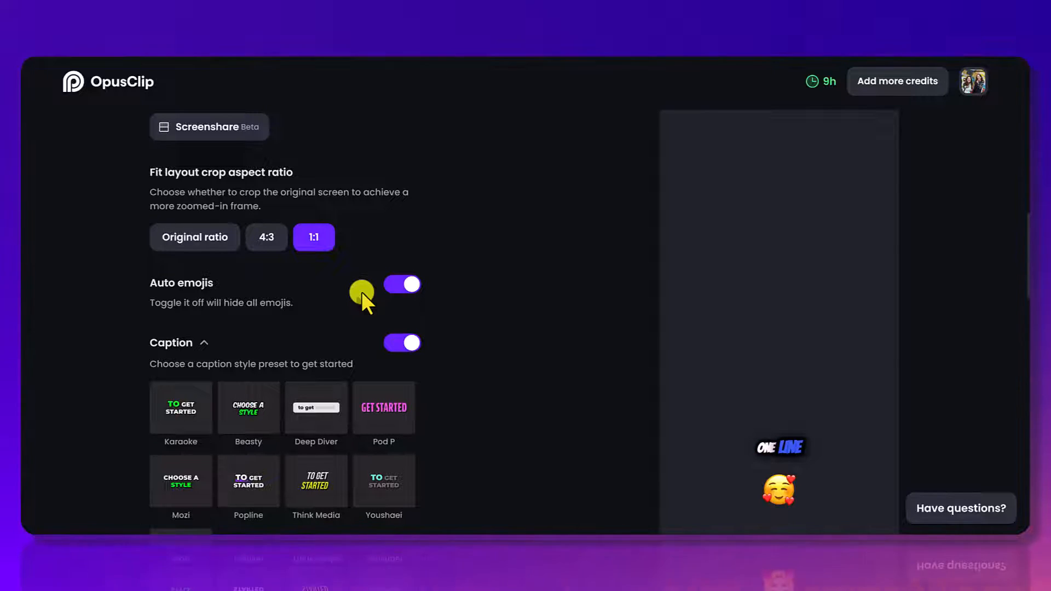
pyautogui.moveTo(295, 288)
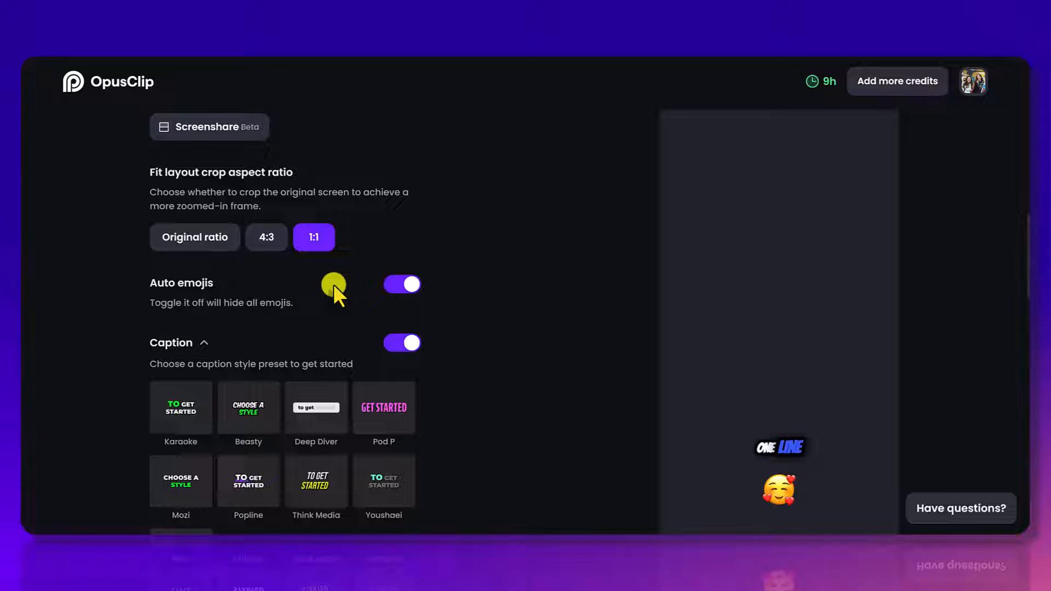
pyautogui.moveTo(184, 348)
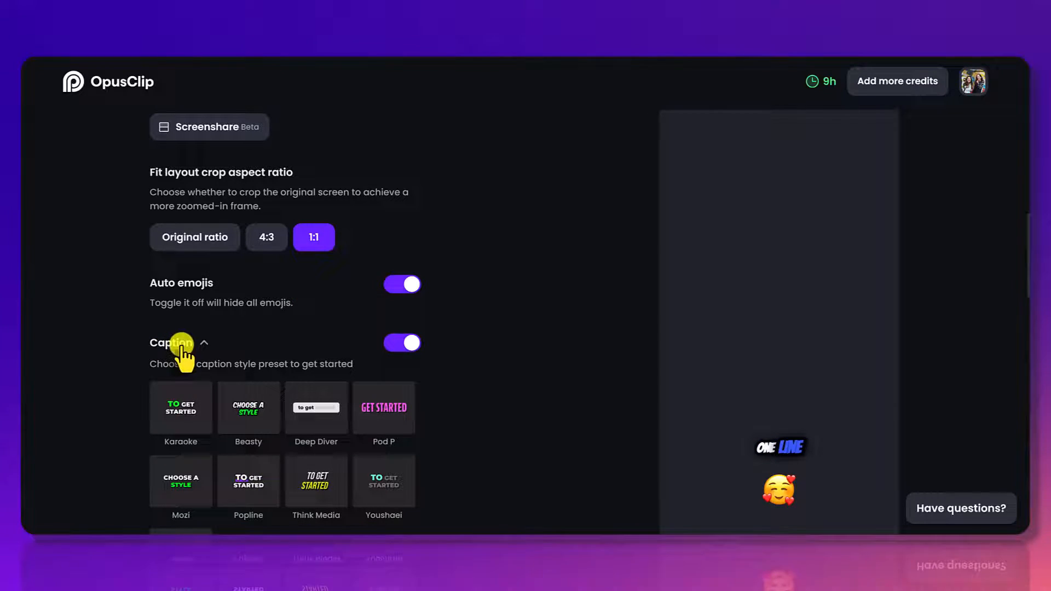
pyautogui.moveTo(294, 338)
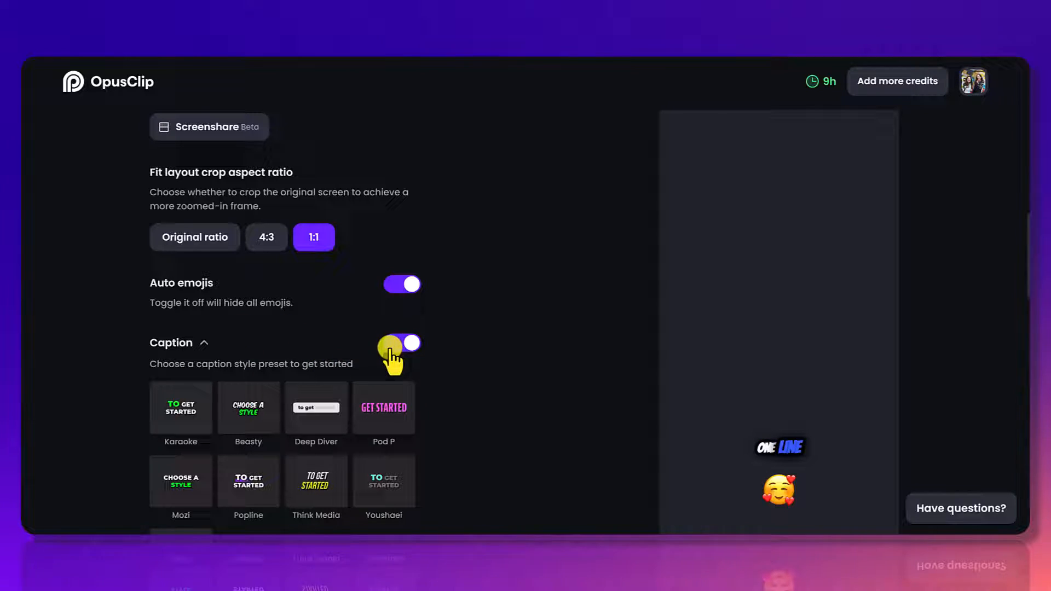
# - Preview the Deep Diver and Popline caption styles, then apply Karaoke
pyautogui.scroll(-3)
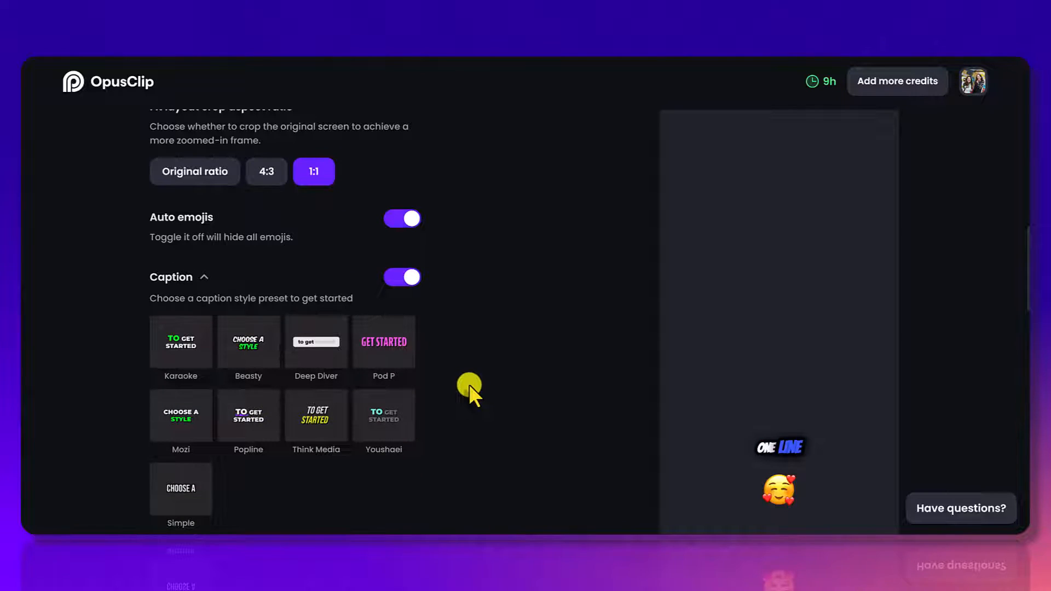
pyautogui.moveTo(389, 466)
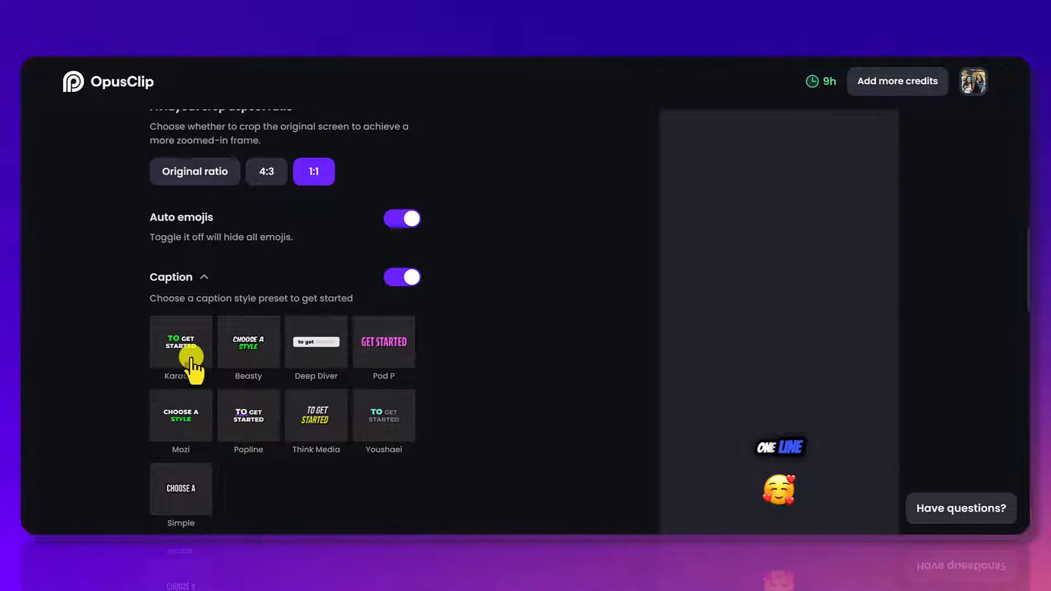
pyautogui.moveTo(324, 355)
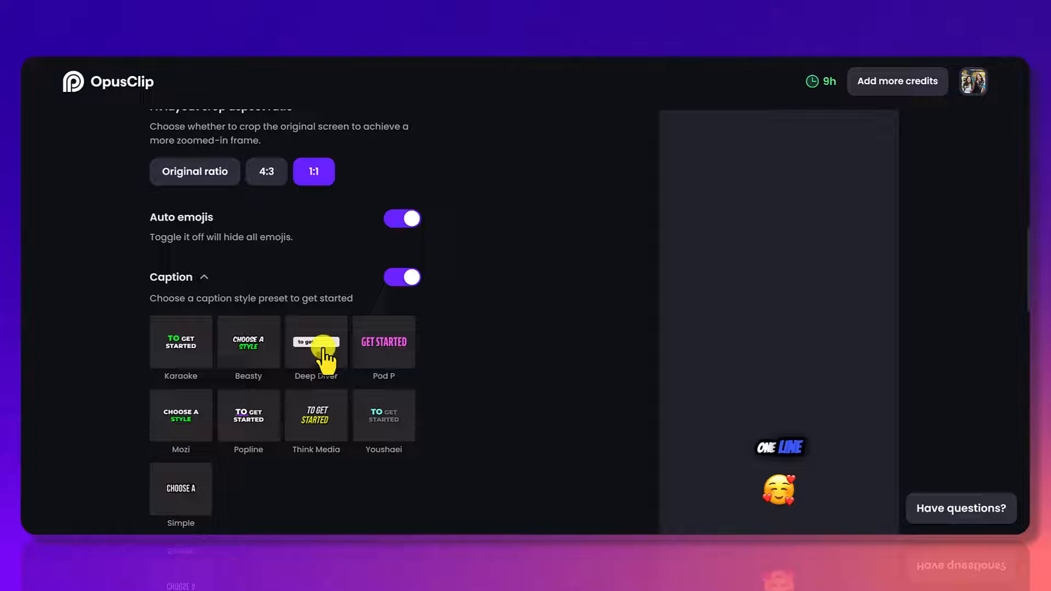
pyautogui.click(315, 342)
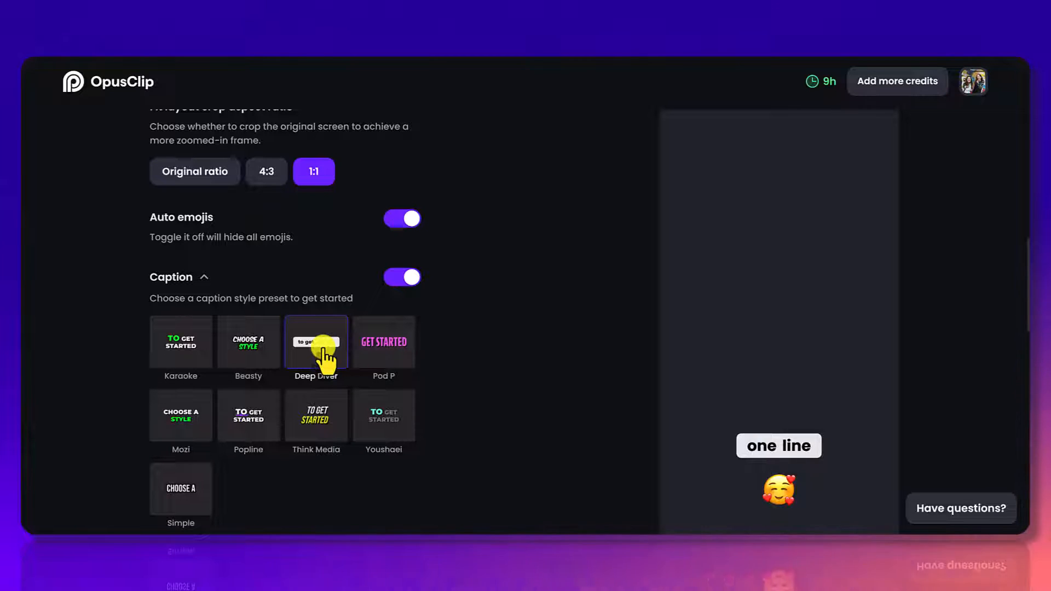
pyautogui.click(249, 416)
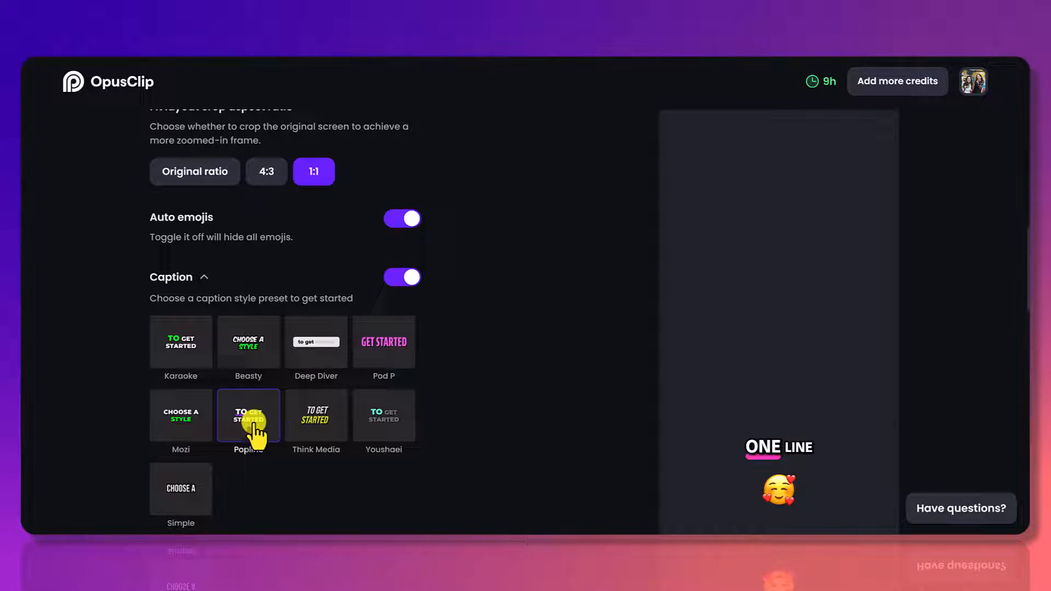
pyautogui.click(180, 341)
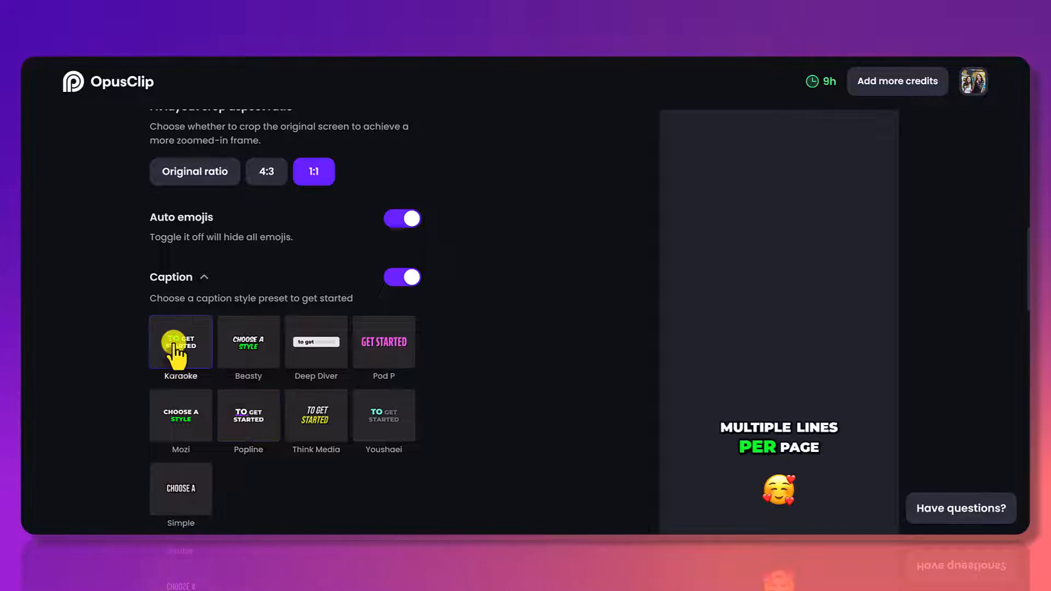
pyautogui.scroll(-3)
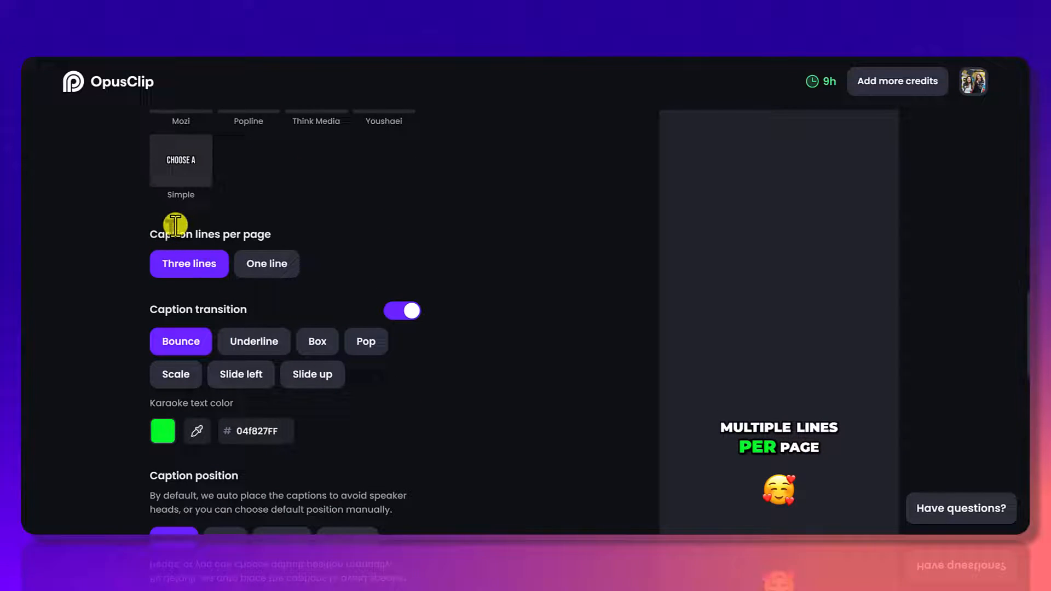
pyautogui.moveTo(230, 275)
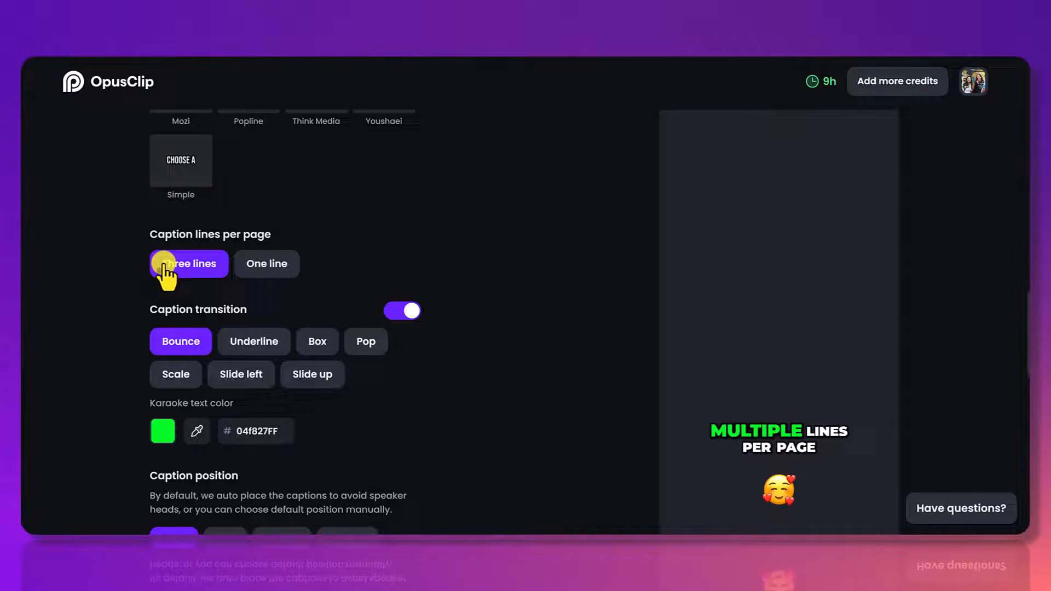
pyautogui.moveTo(232, 264)
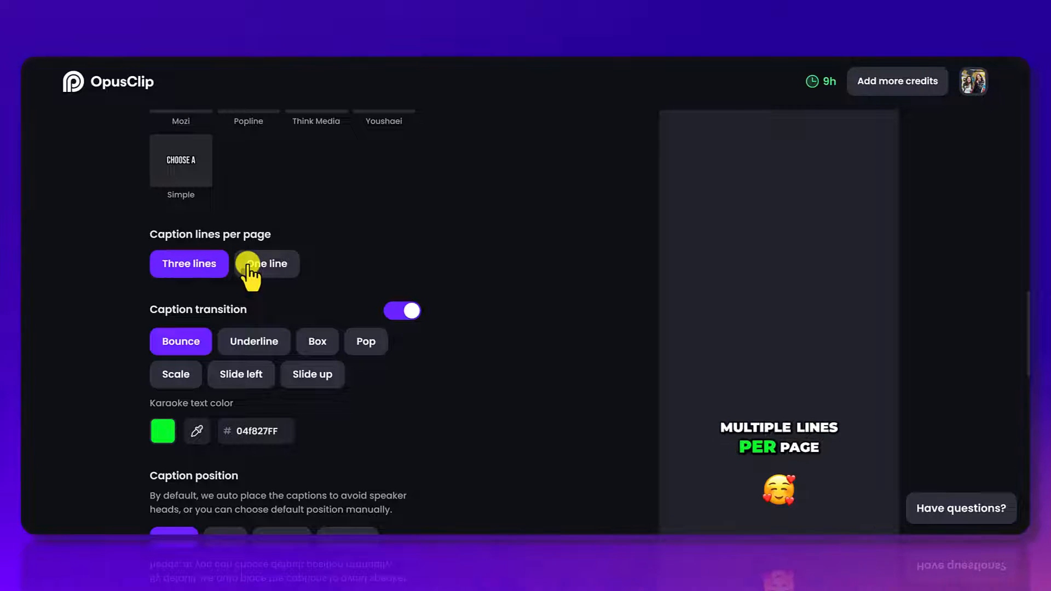
pyautogui.click(266, 262)
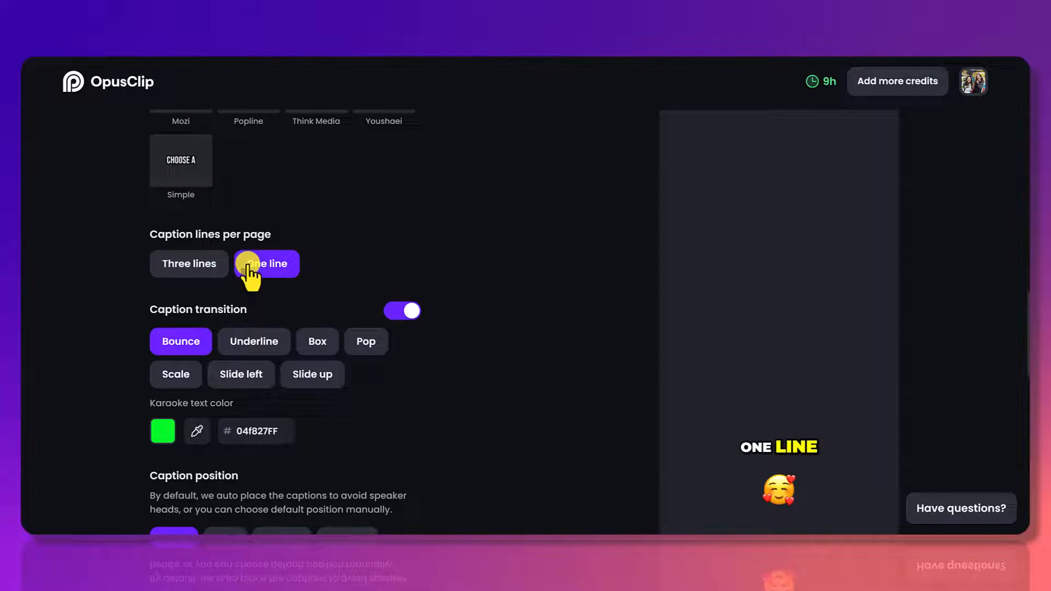
pyautogui.moveTo(190, 264)
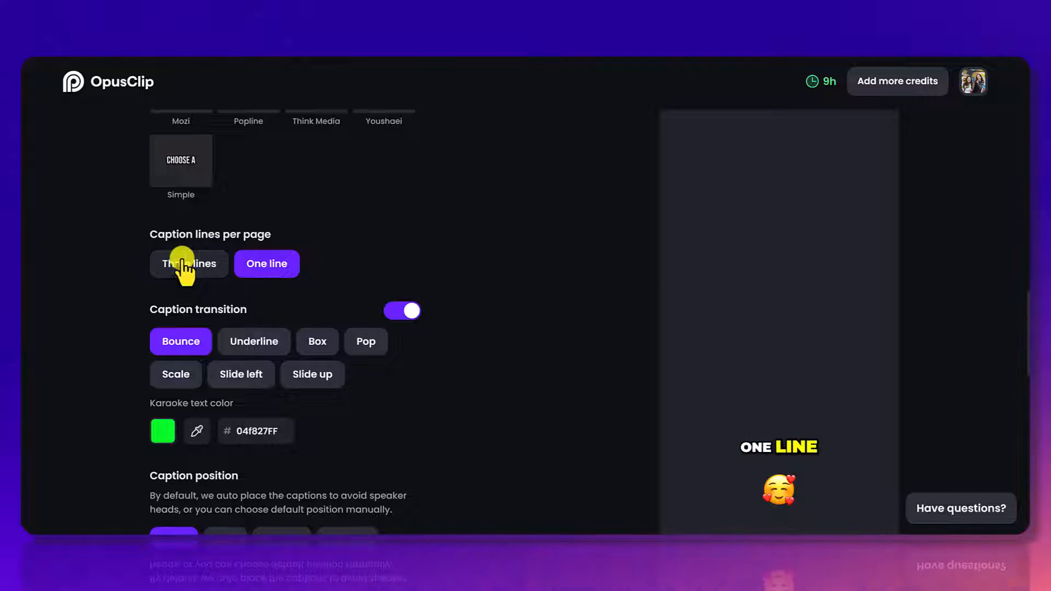
pyautogui.click(189, 264)
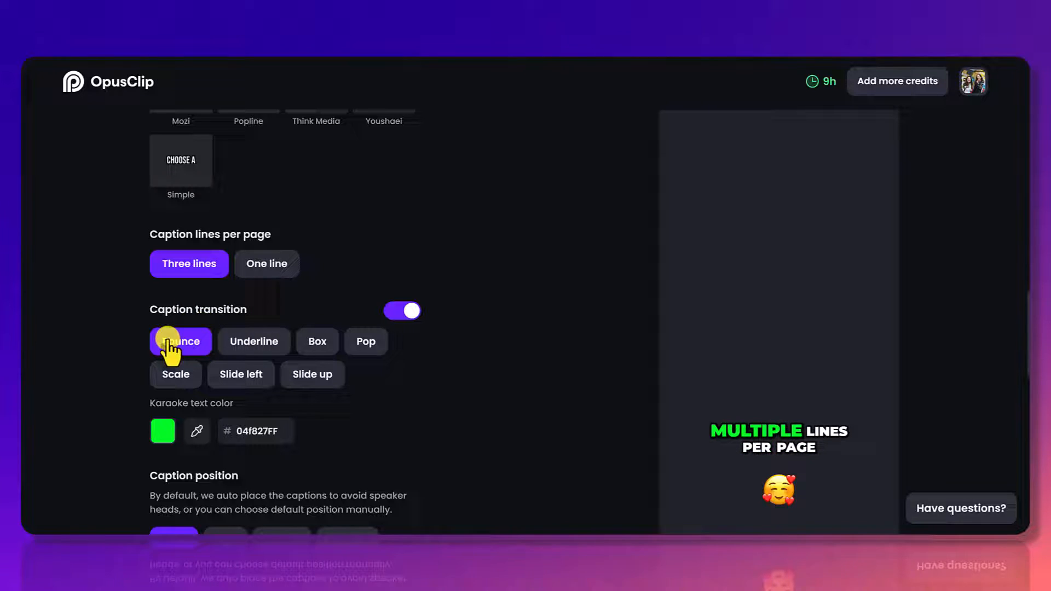
# - Preview Bounce, Underline, Box and Pop transitions and keep Underline with transitions on
pyautogui.click(180, 342)
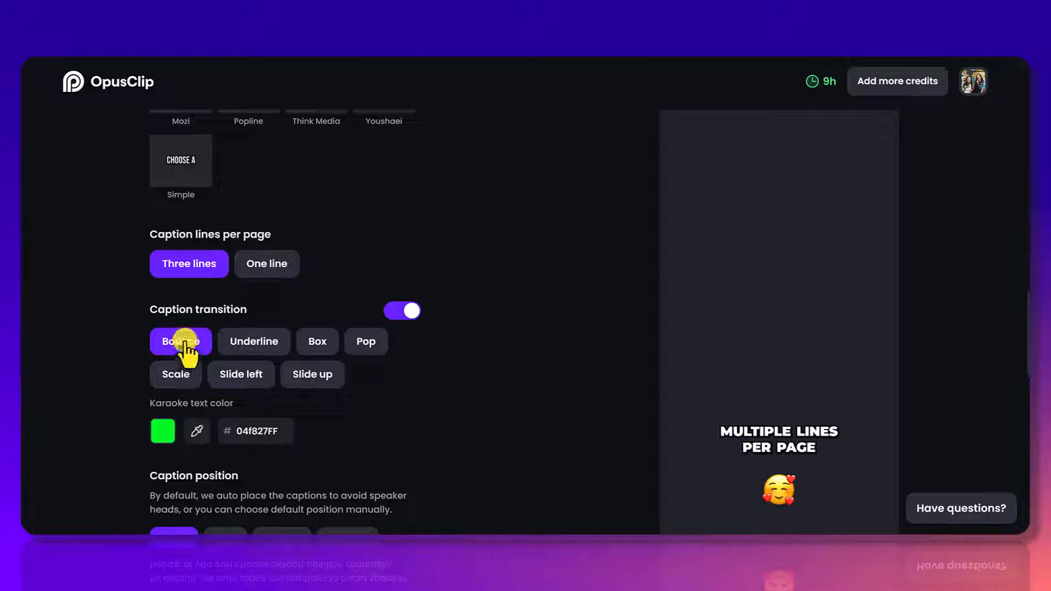
pyautogui.click(253, 342)
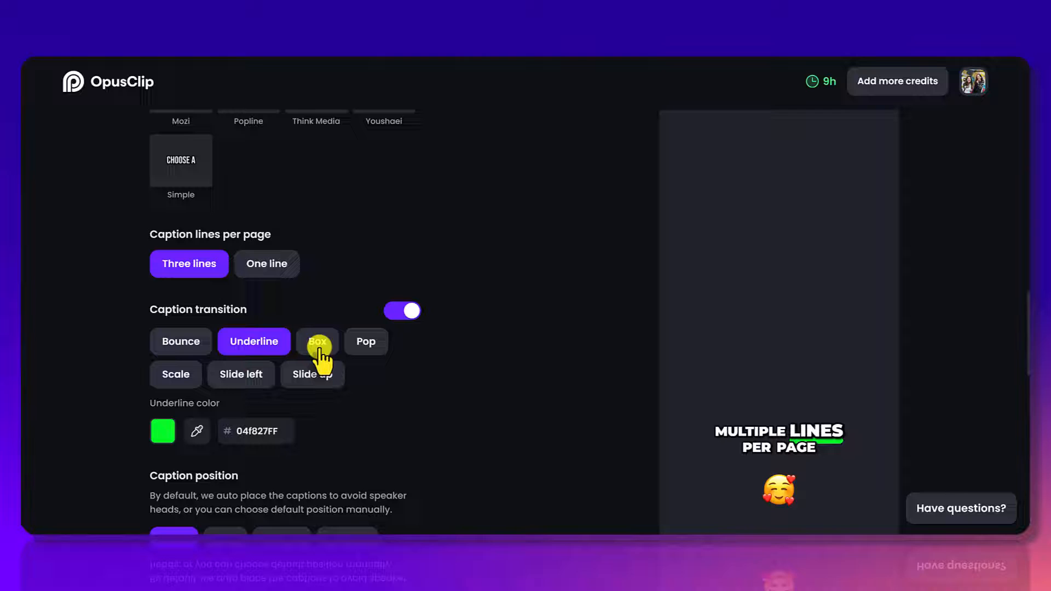
pyautogui.click(317, 341)
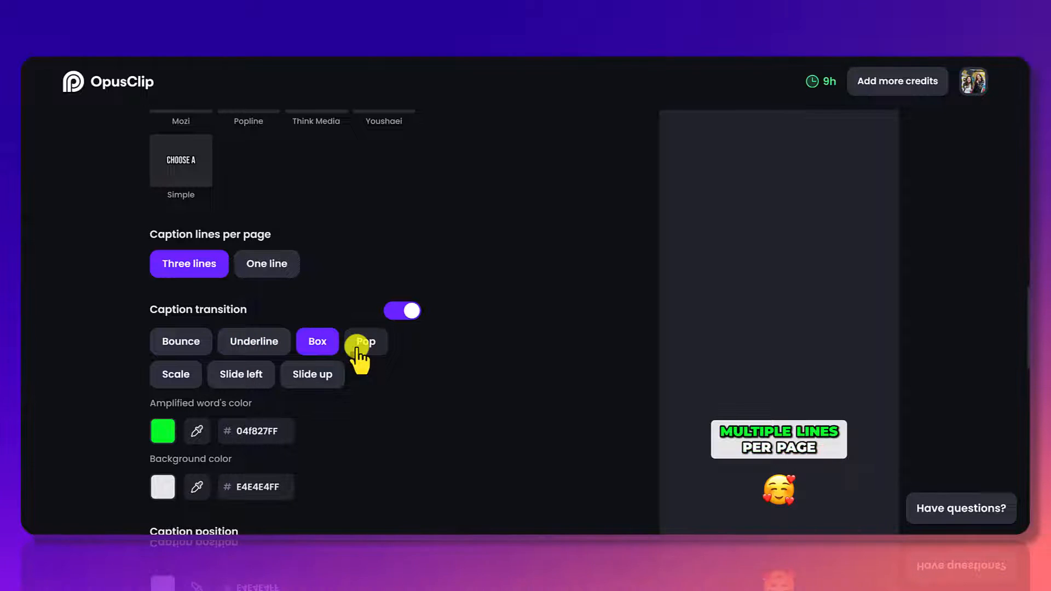
pyautogui.click(366, 341)
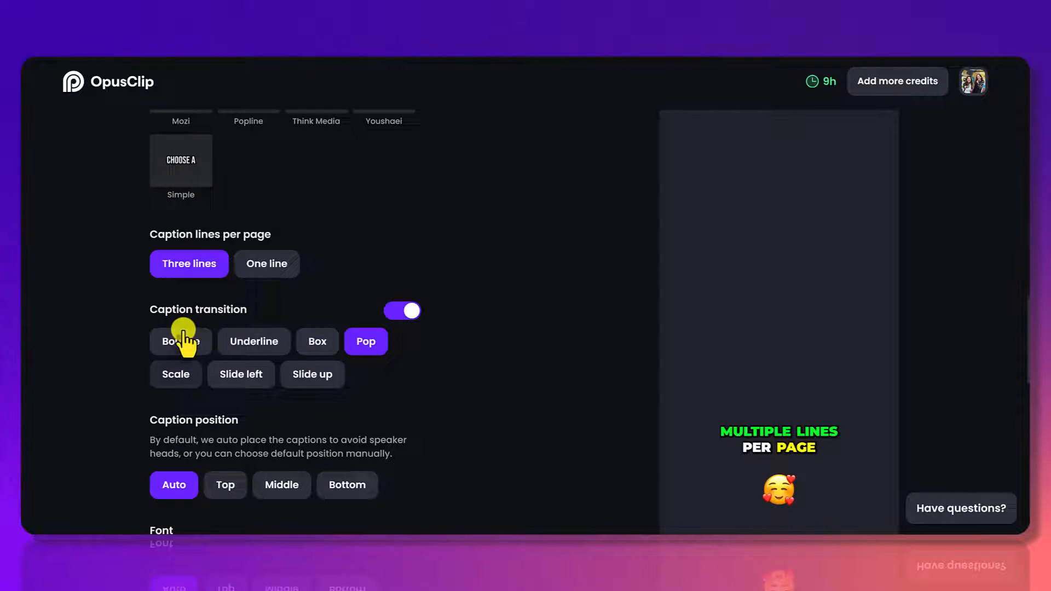
pyautogui.click(253, 341)
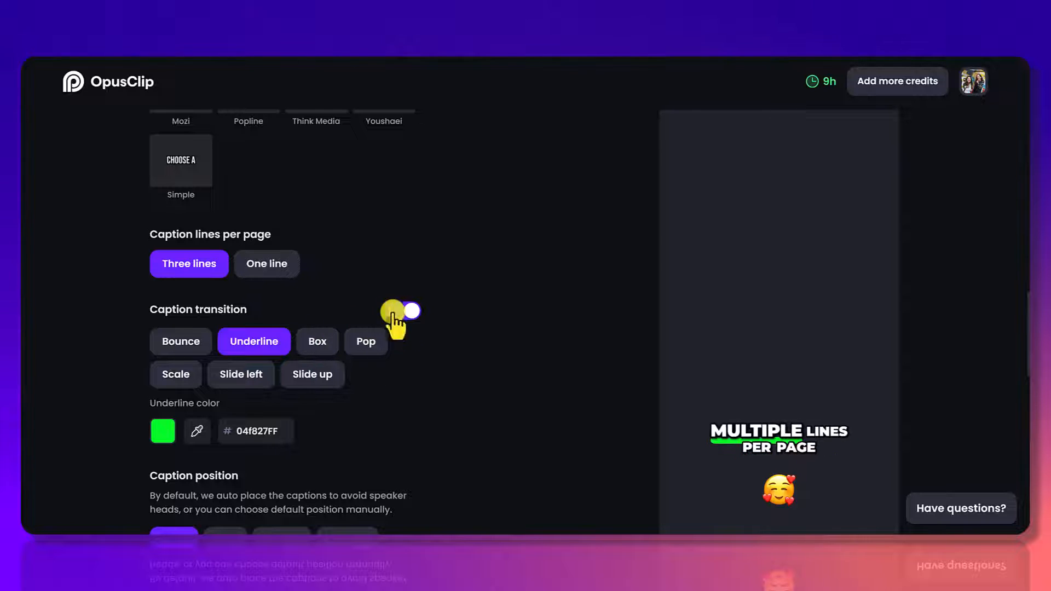
pyautogui.click(402, 310)
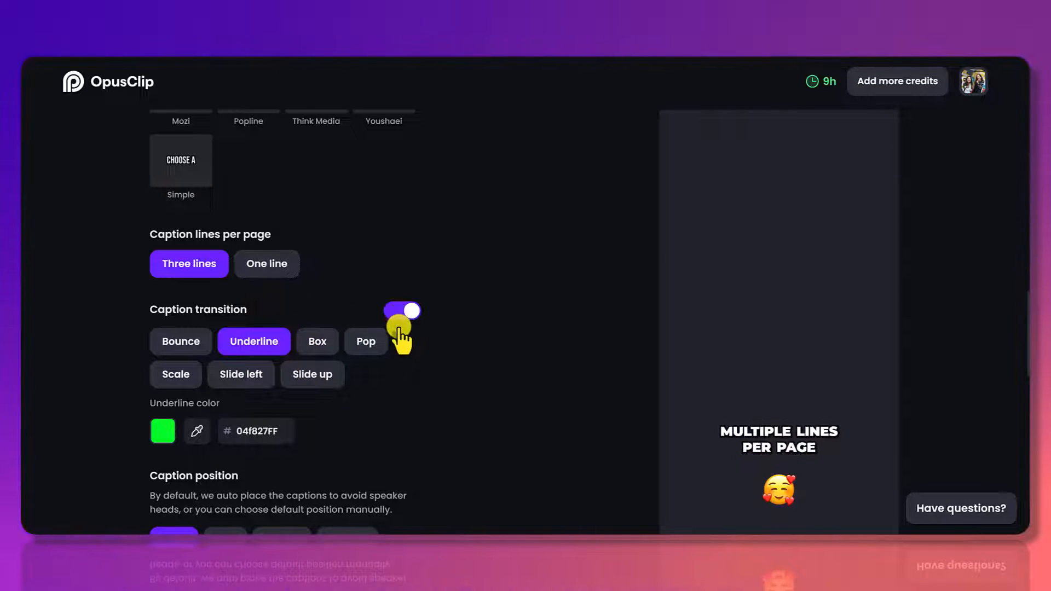
# - Set the caption underline colour to purple 6723FFFF via the colour swatch
pyautogui.scroll(-3)
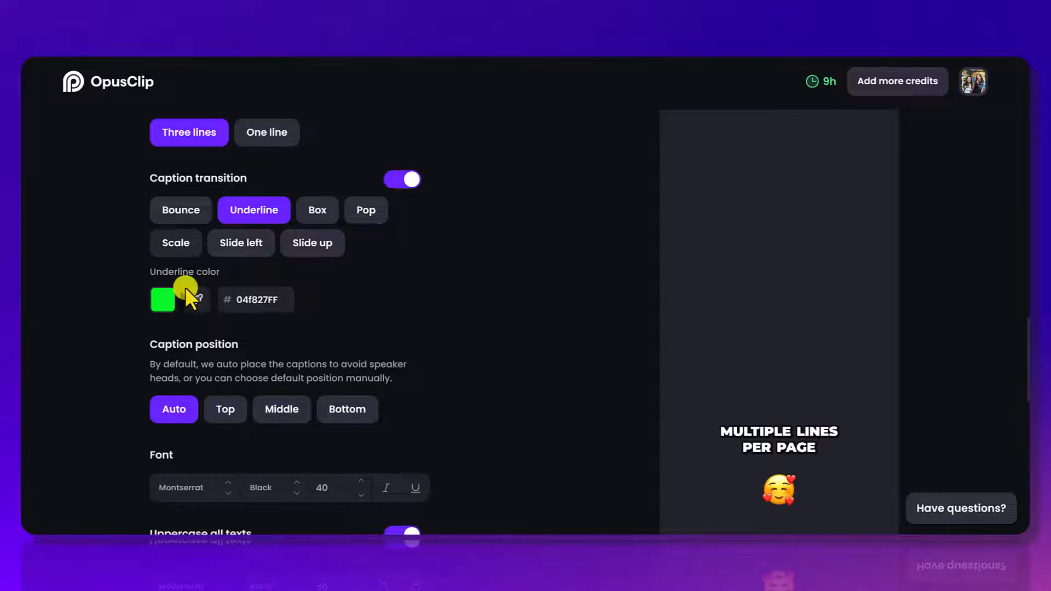
pyautogui.click(162, 299)
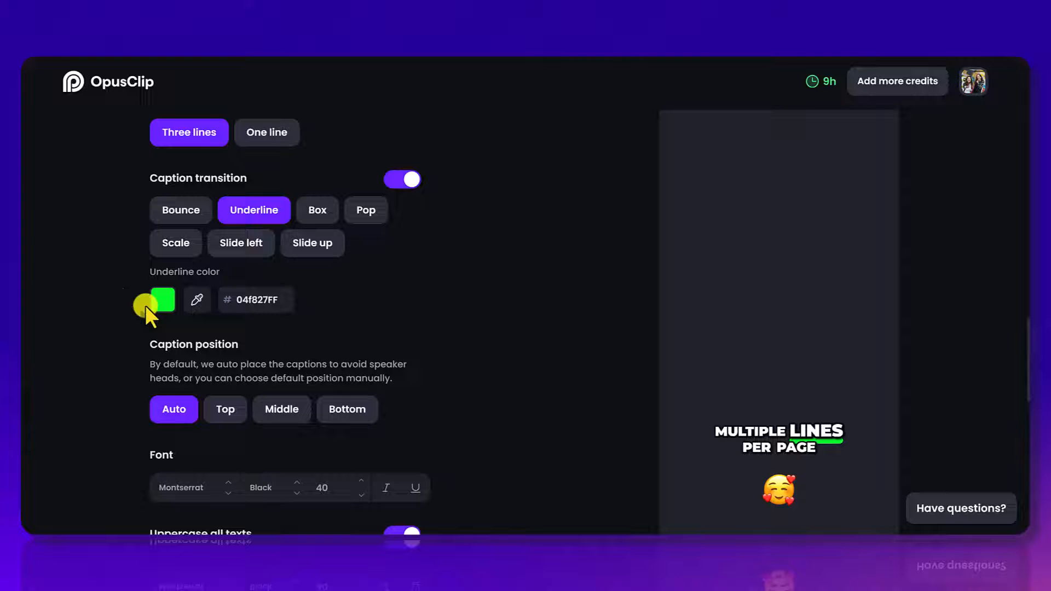
pyautogui.moveTo(134, 302)
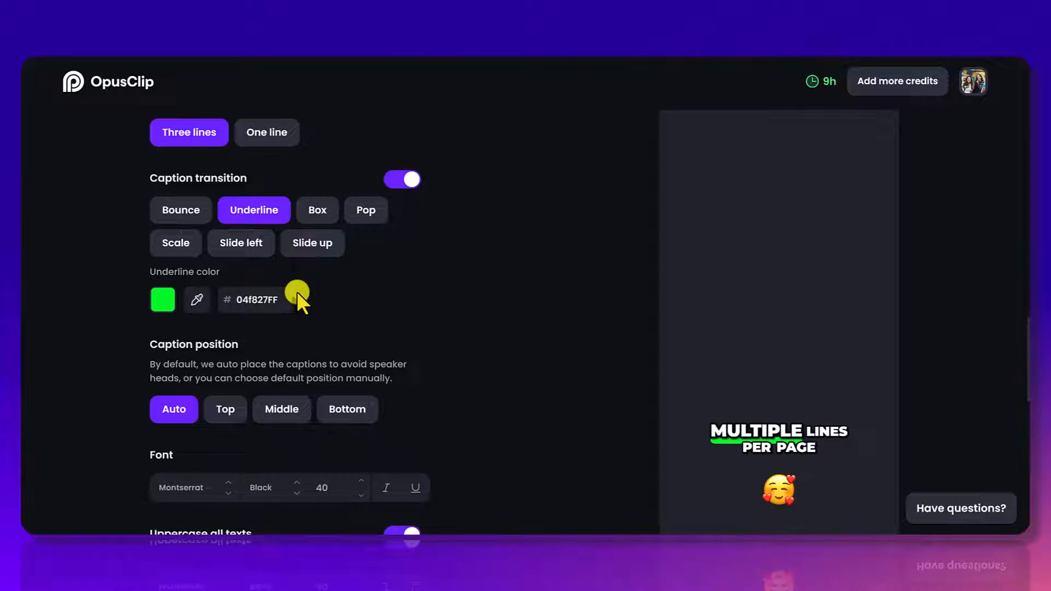
pyautogui.moveTo(237, 300)
pyautogui.write('6723FFFF')
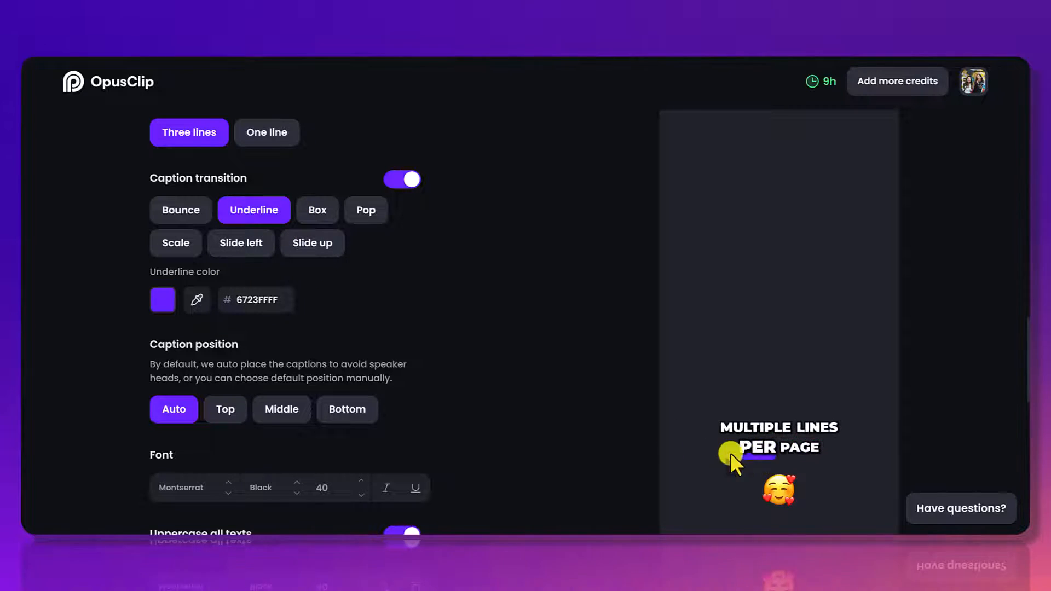
pyautogui.click(162, 298)
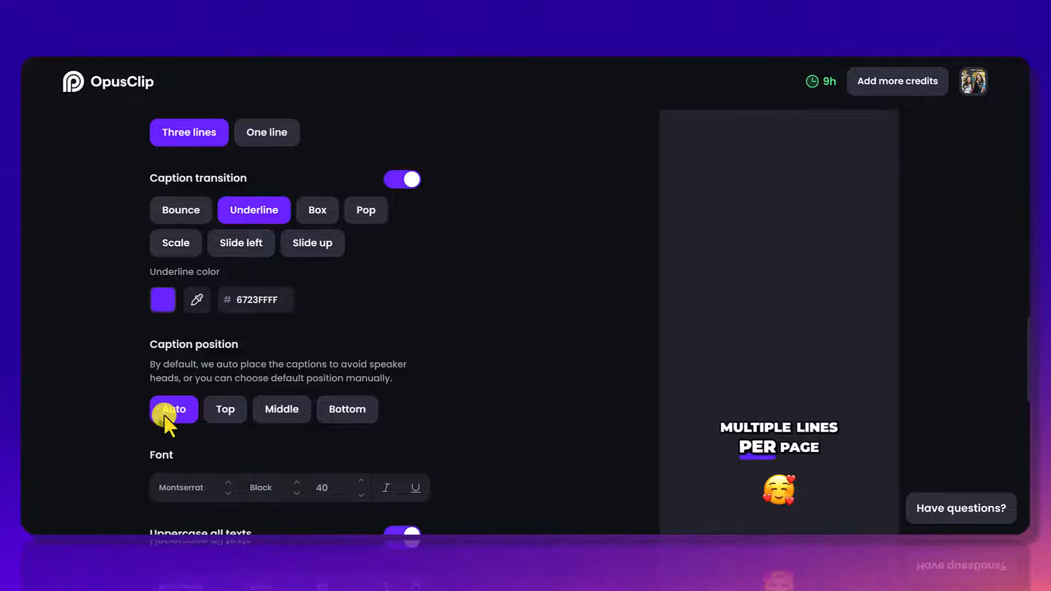
pyautogui.moveTo(149, 388)
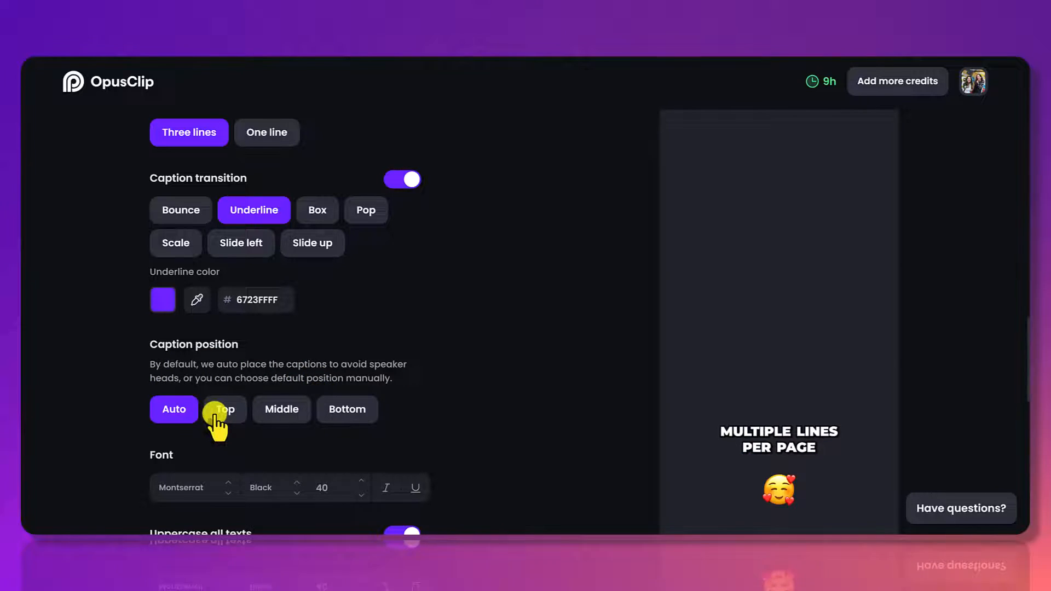
# - Try Top and Middle caption positions, then return placement to Auto
pyautogui.click(223, 408)
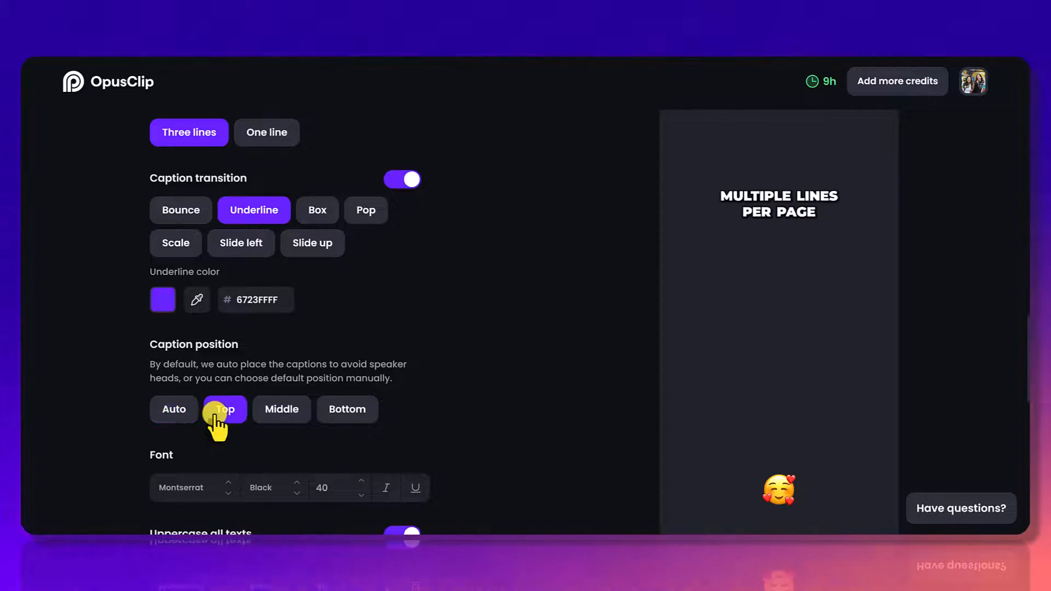
pyautogui.click(224, 409)
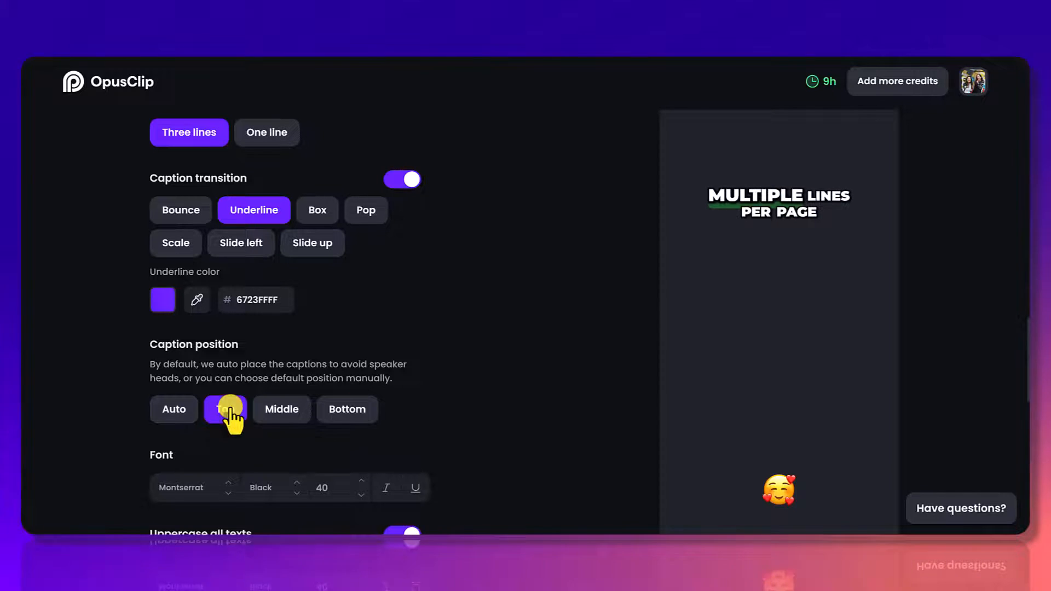
pyautogui.click(226, 408)
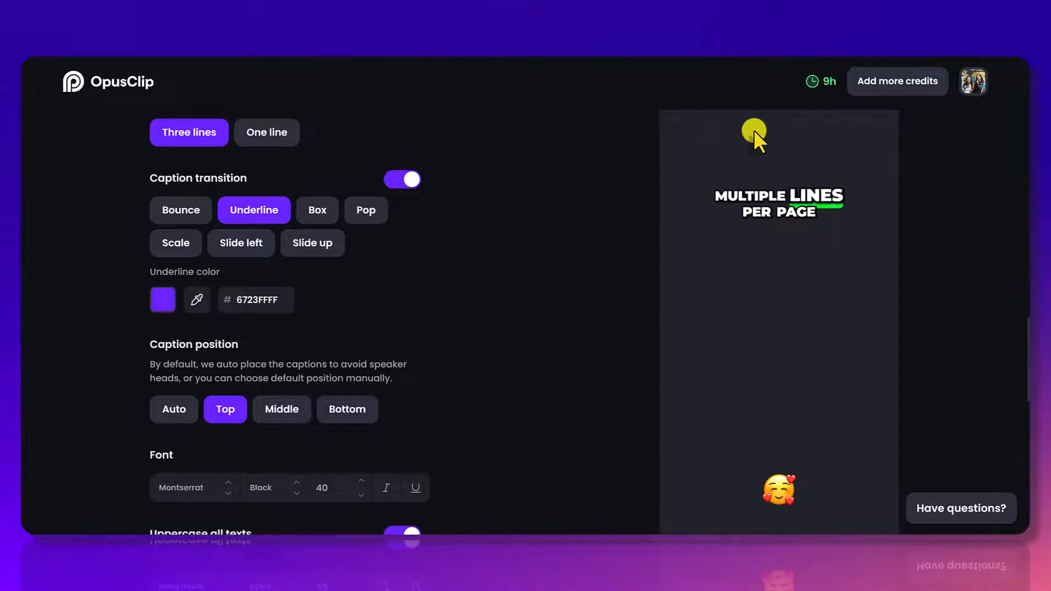
pyautogui.moveTo(673, 208)
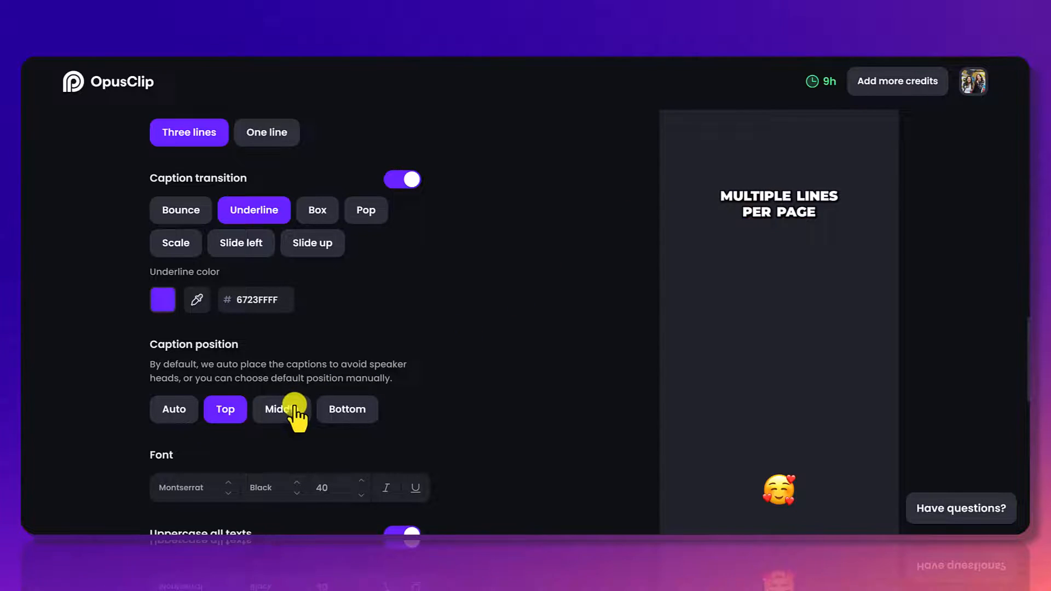
pyautogui.click(347, 410)
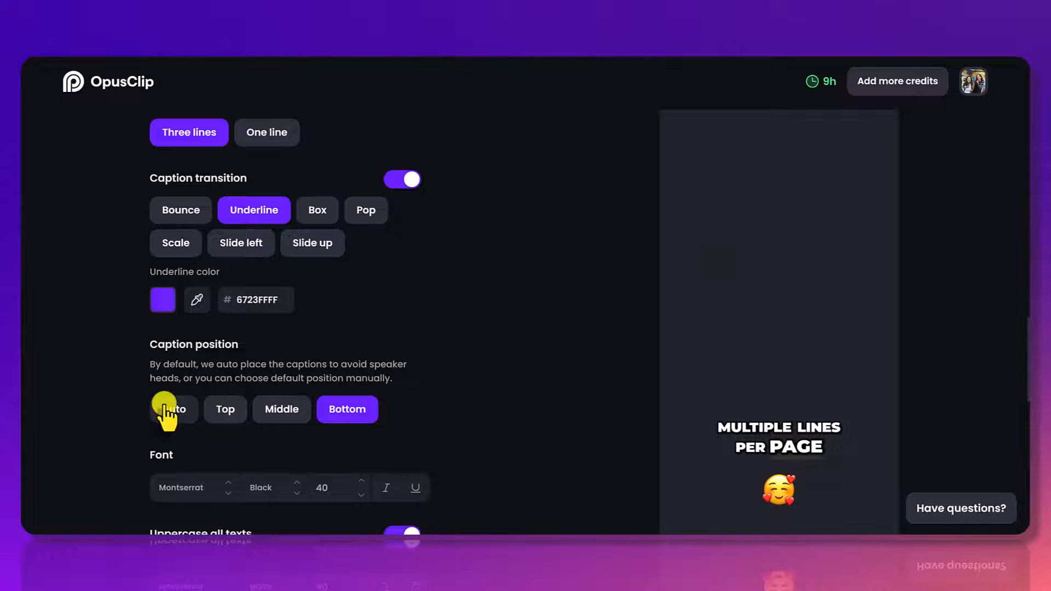
pyautogui.click(174, 409)
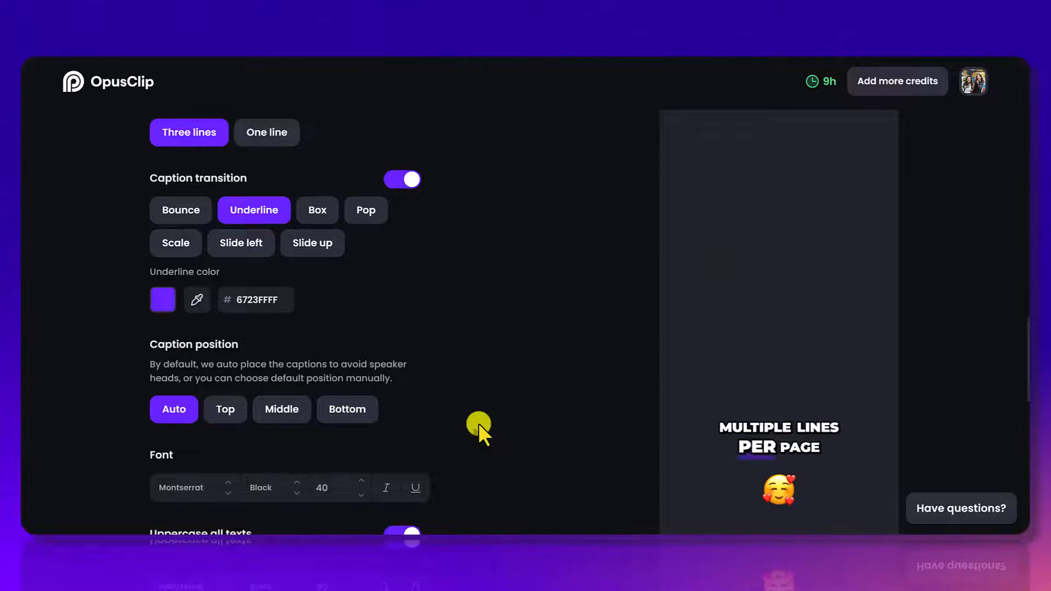
pyautogui.scroll(-3)
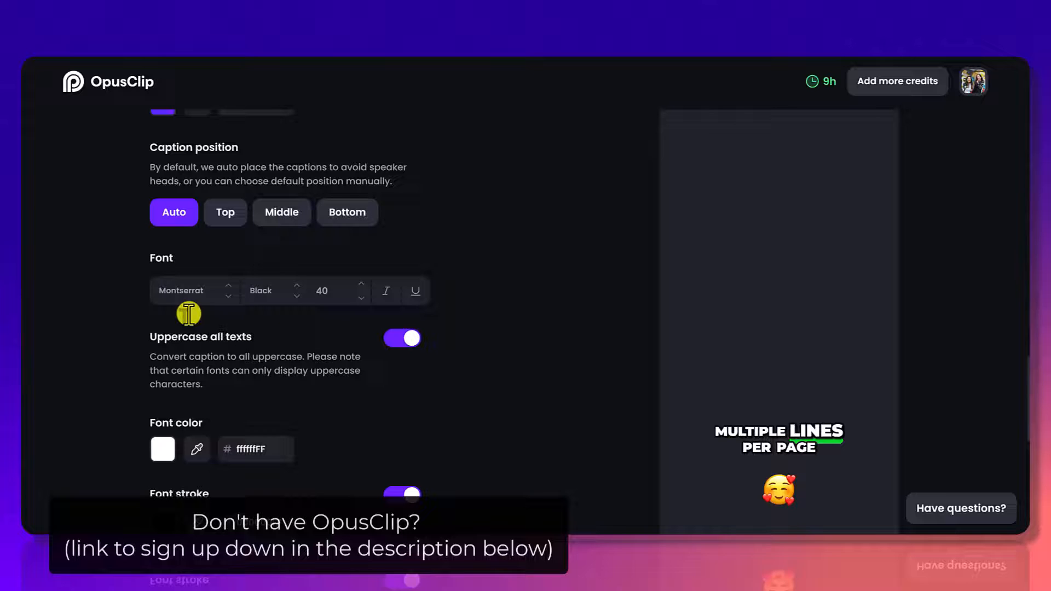
pyautogui.moveTo(670, 439)
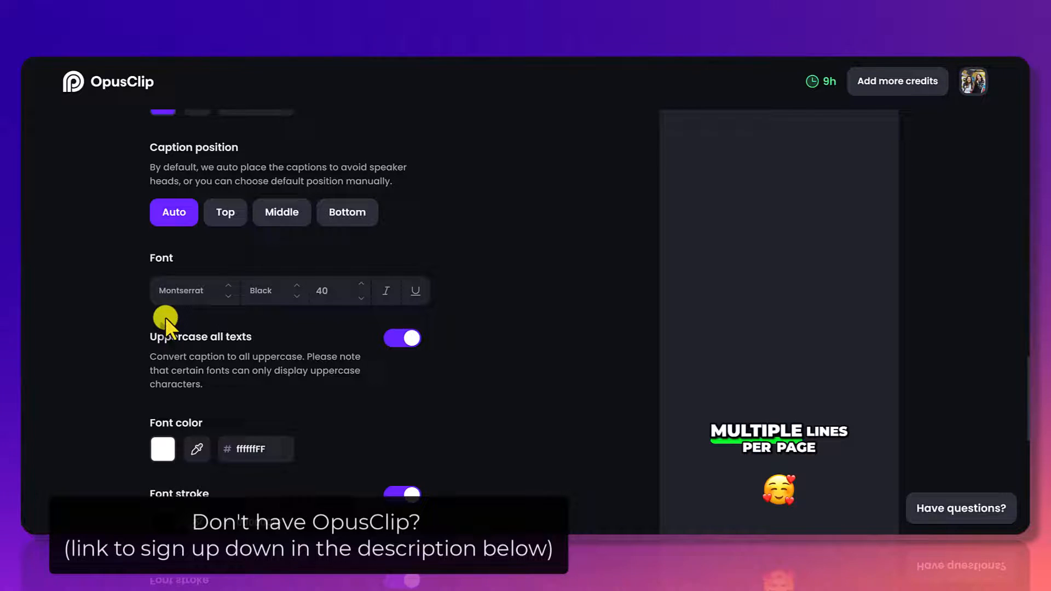
pyautogui.moveTo(312, 291)
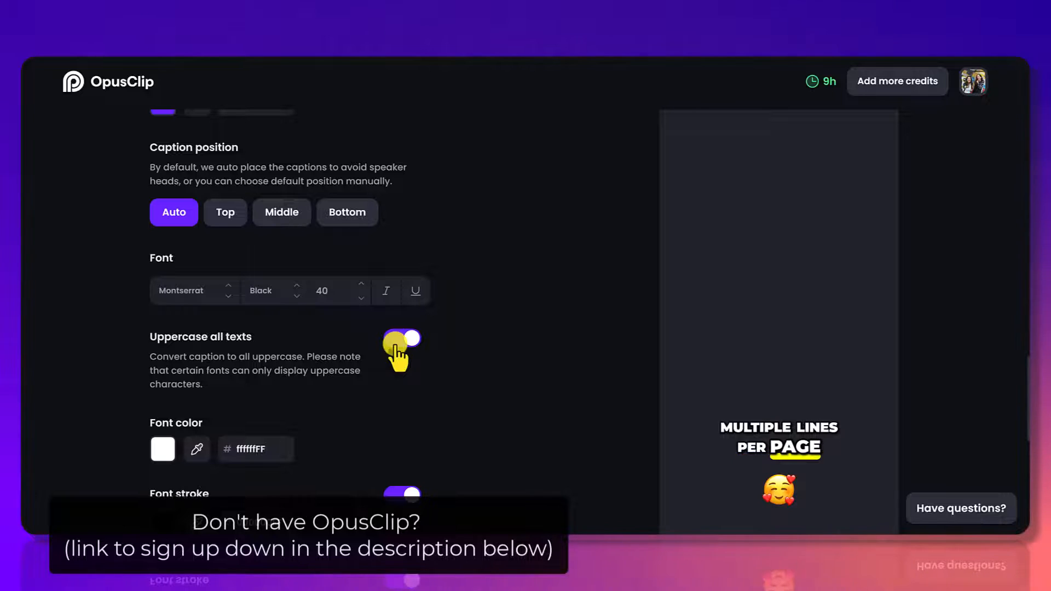
pyautogui.click(402, 338)
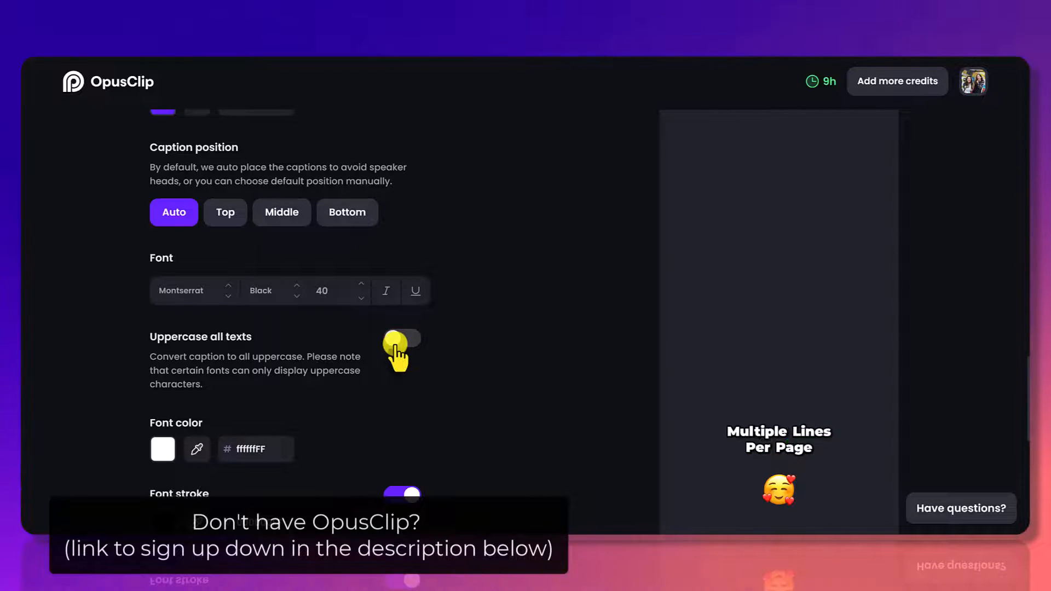
pyautogui.click(401, 338)
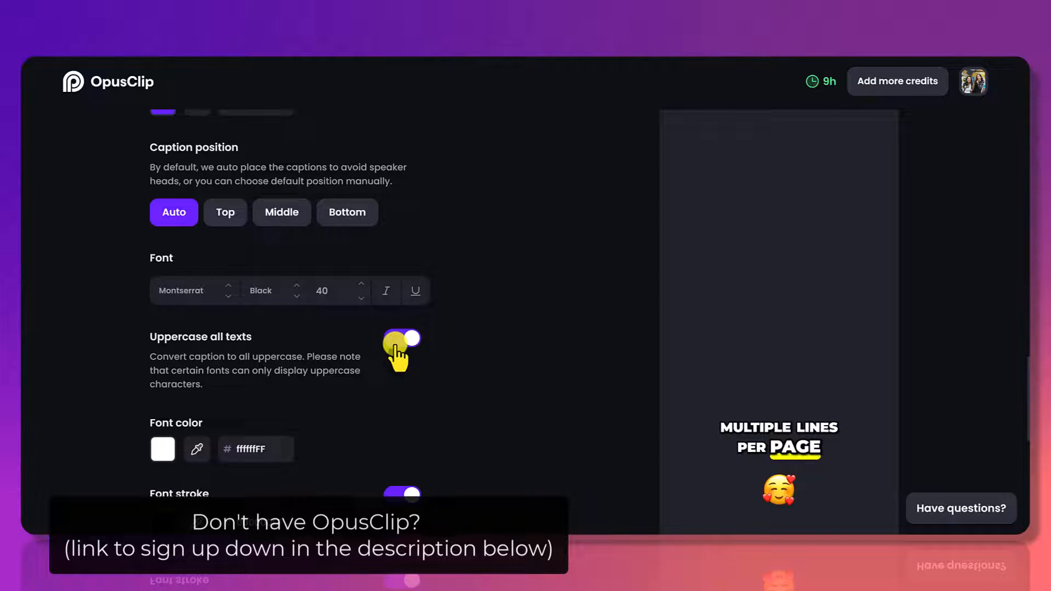
pyautogui.scroll(-3)
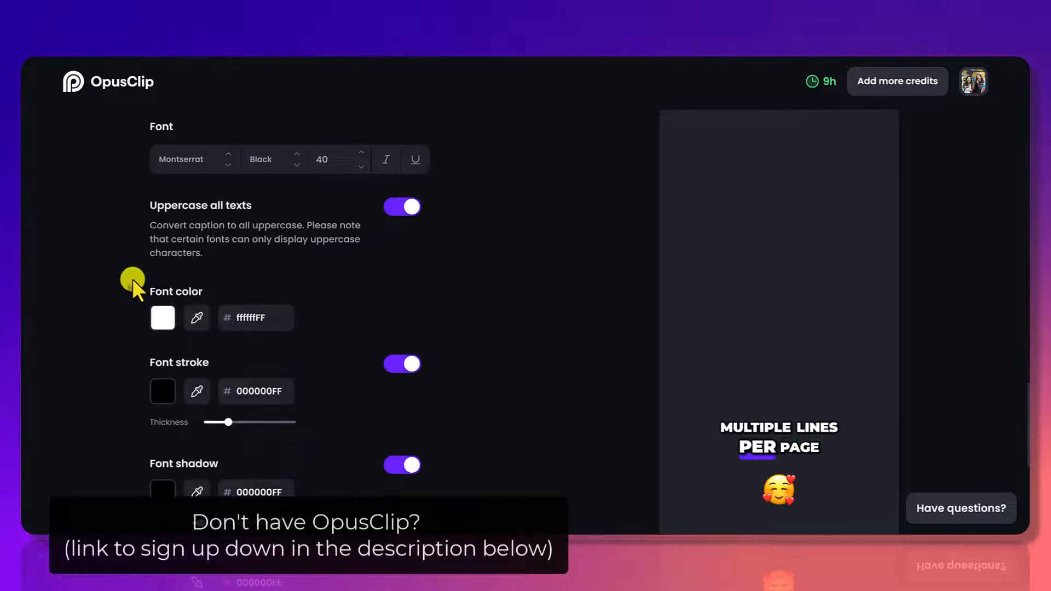
pyautogui.moveTo(163, 317)
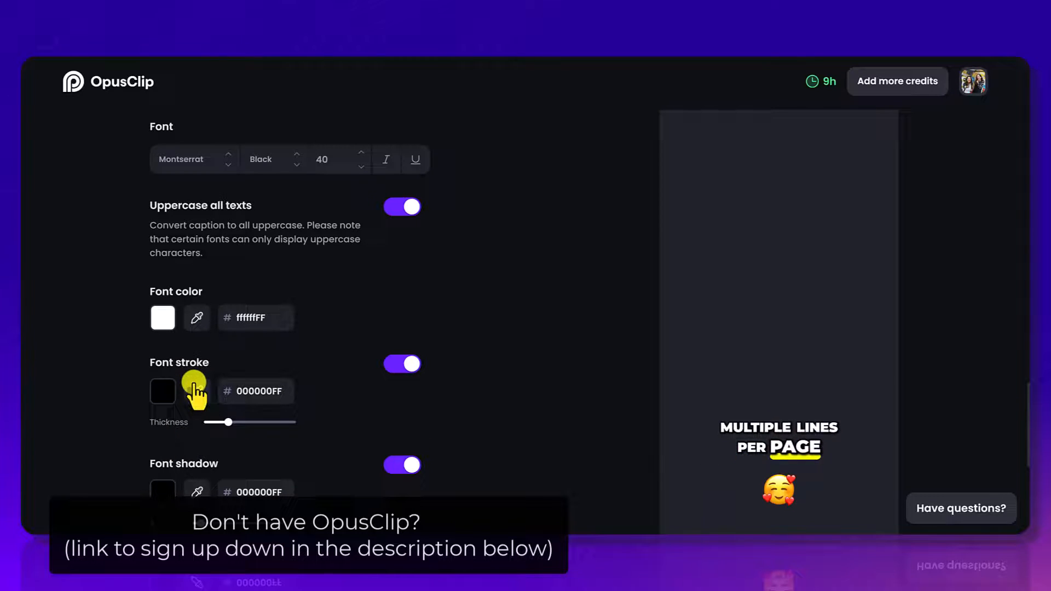
pyautogui.scroll(-3)
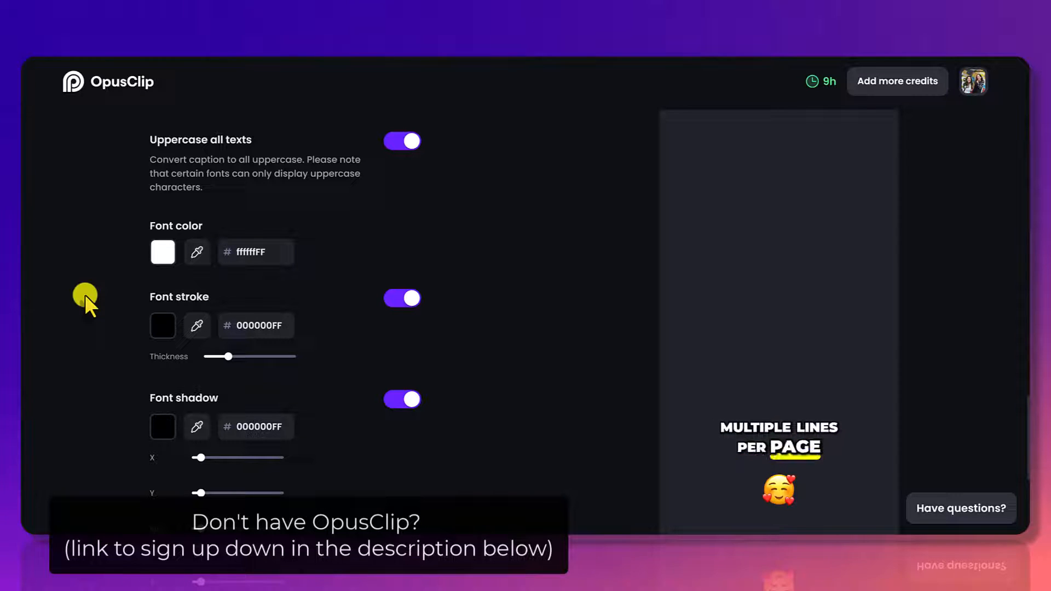
# - Switch the AI keywords highlighter off, removing green and yellow keyword colours
pyautogui.scroll(-3)
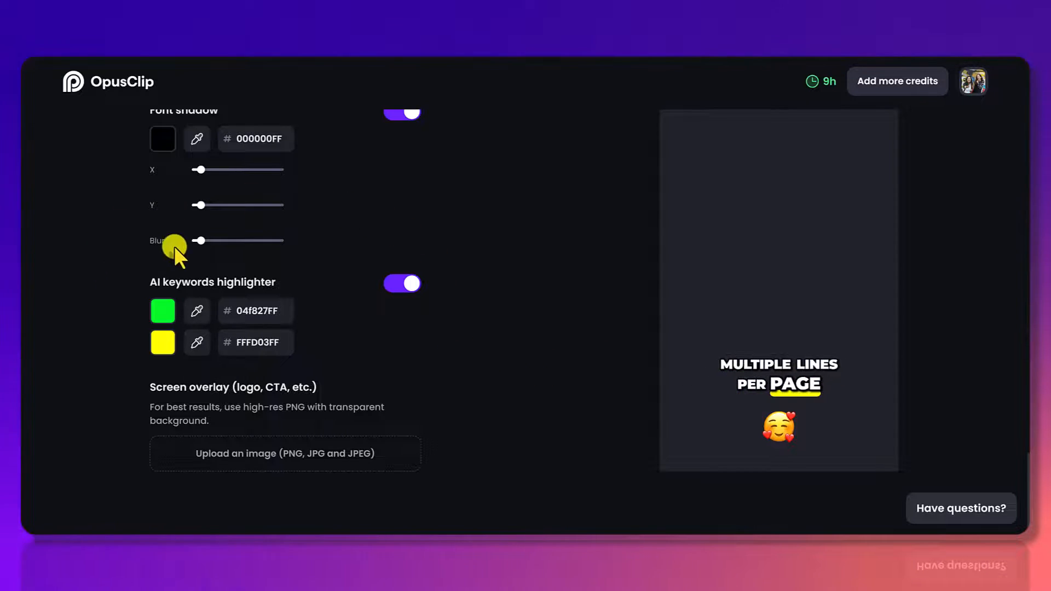
pyautogui.click(402, 283)
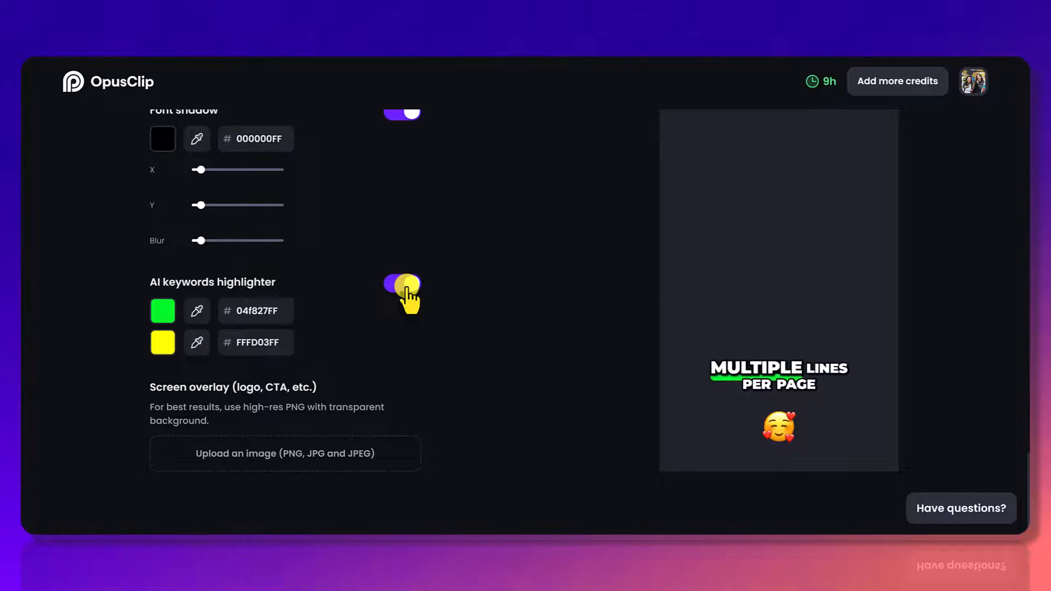
pyautogui.click(401, 282)
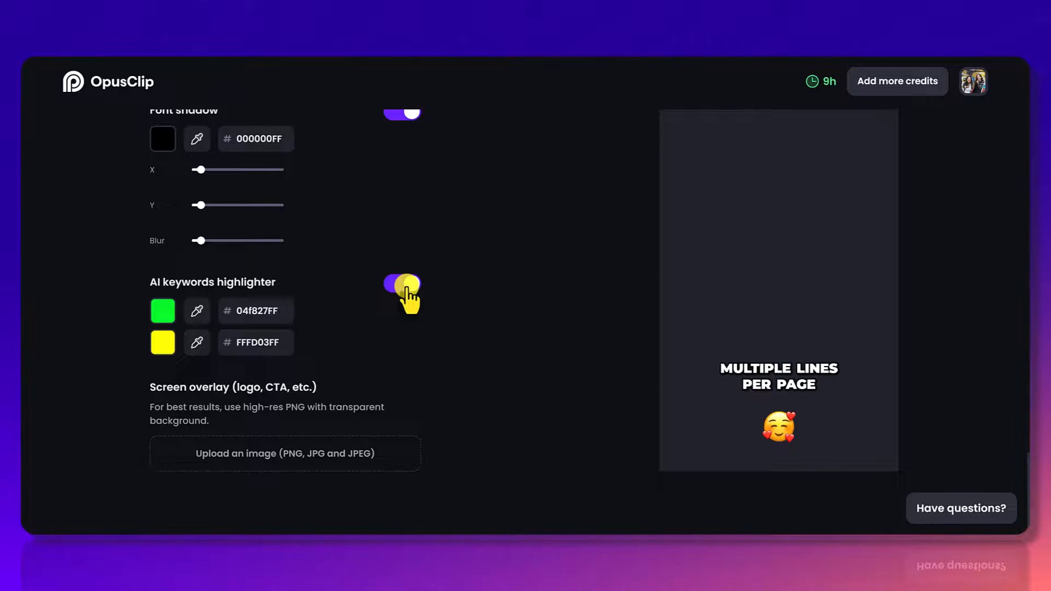
pyautogui.click(400, 282)
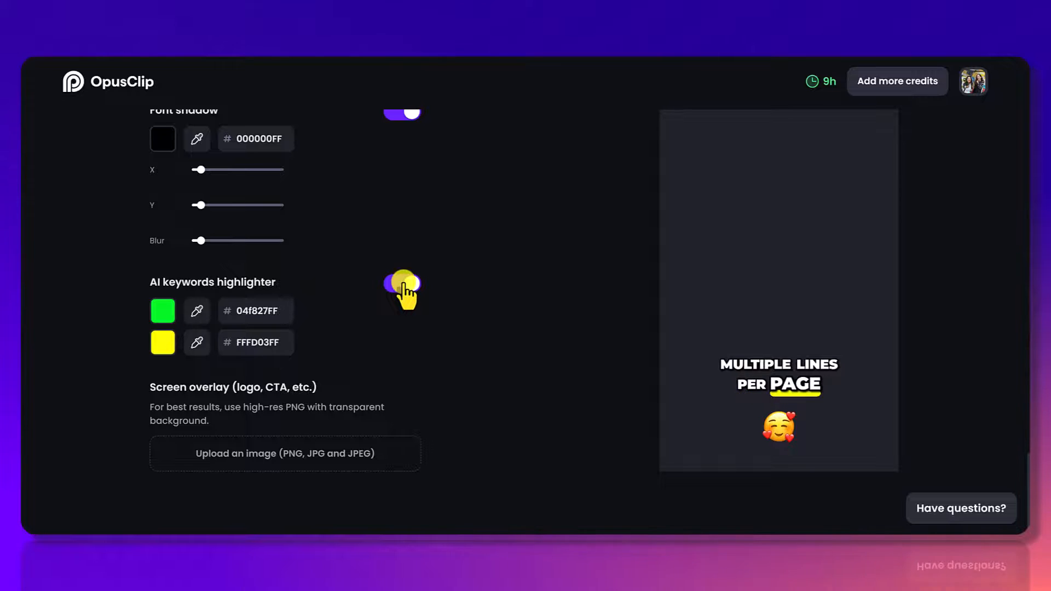
pyautogui.click(402, 282)
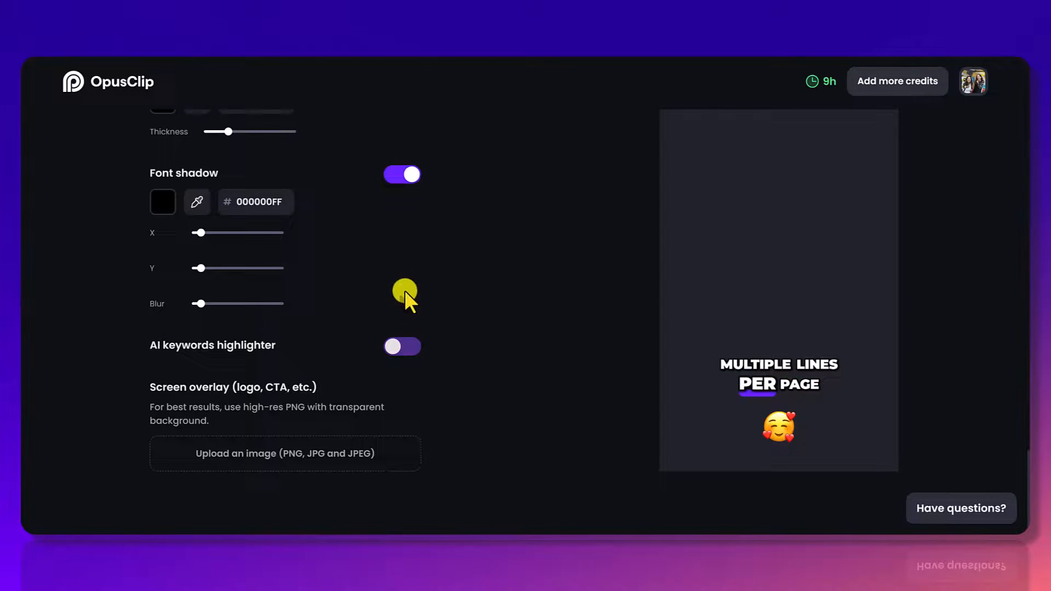
pyautogui.click(402, 347)
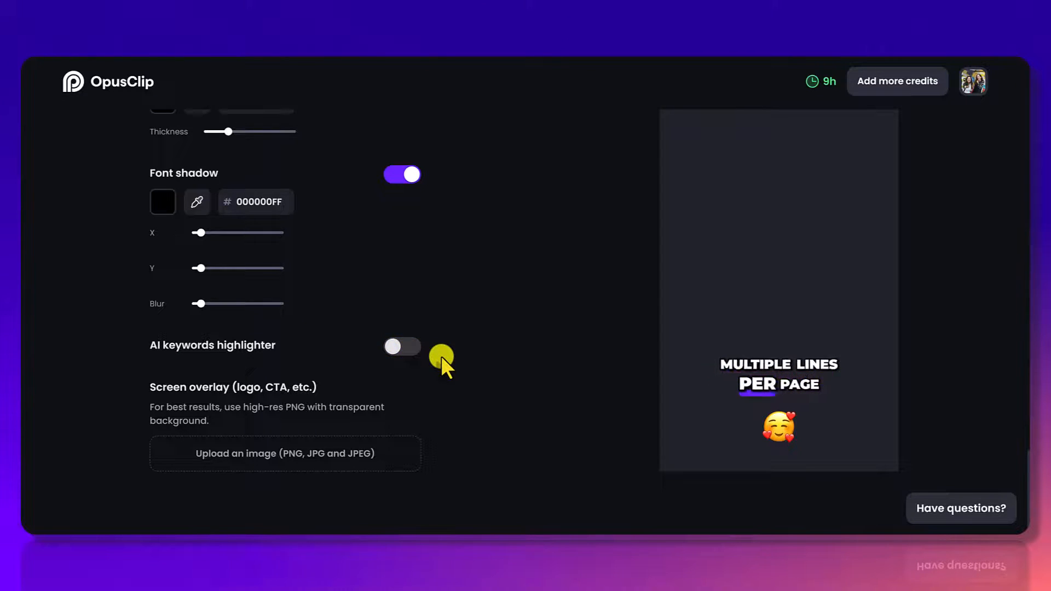
pyautogui.scroll(3)
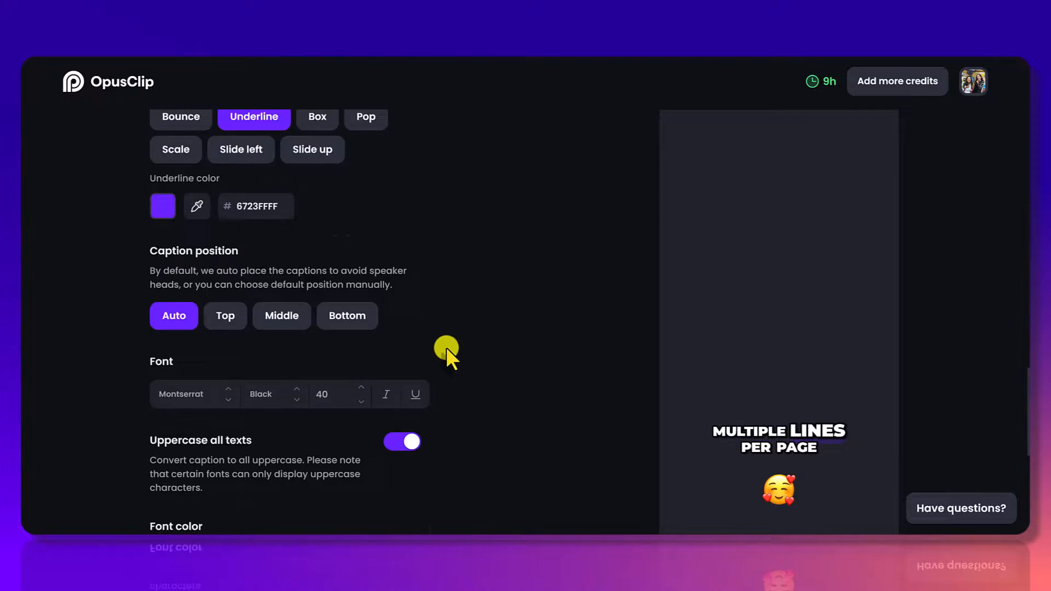
# - Scroll up to the Caption transition options to pick Bounce with 6723FFFF text
pyautogui.scroll(3)
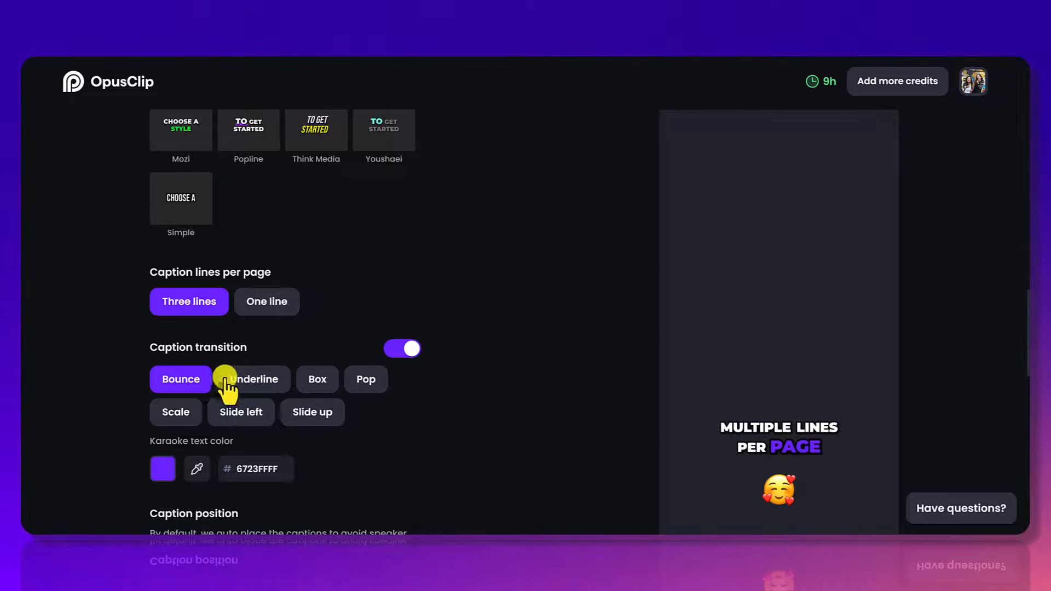
pyautogui.moveTo(730, 443)
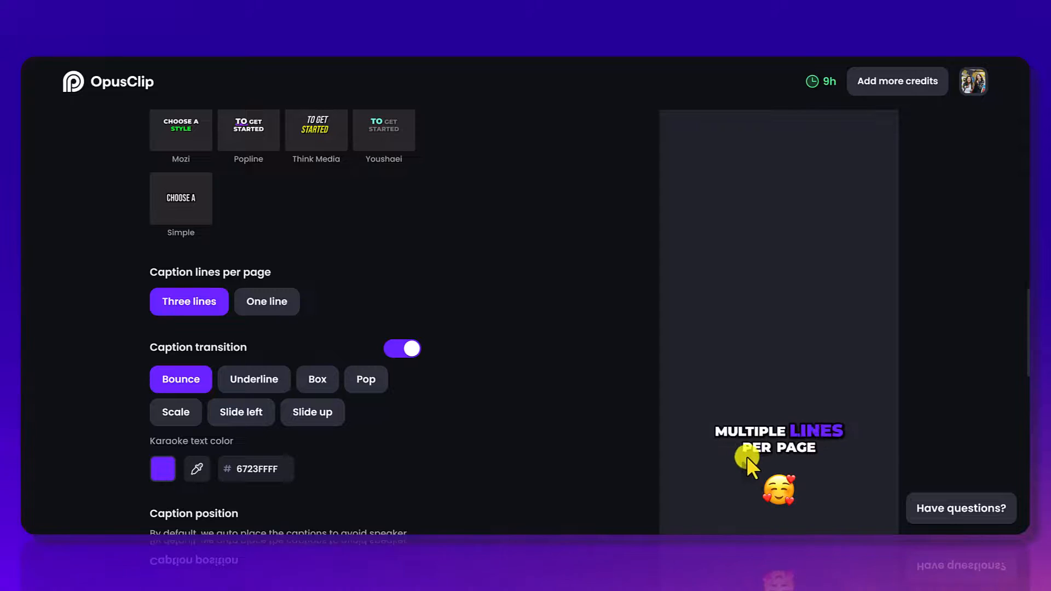
pyautogui.moveTo(467, 398)
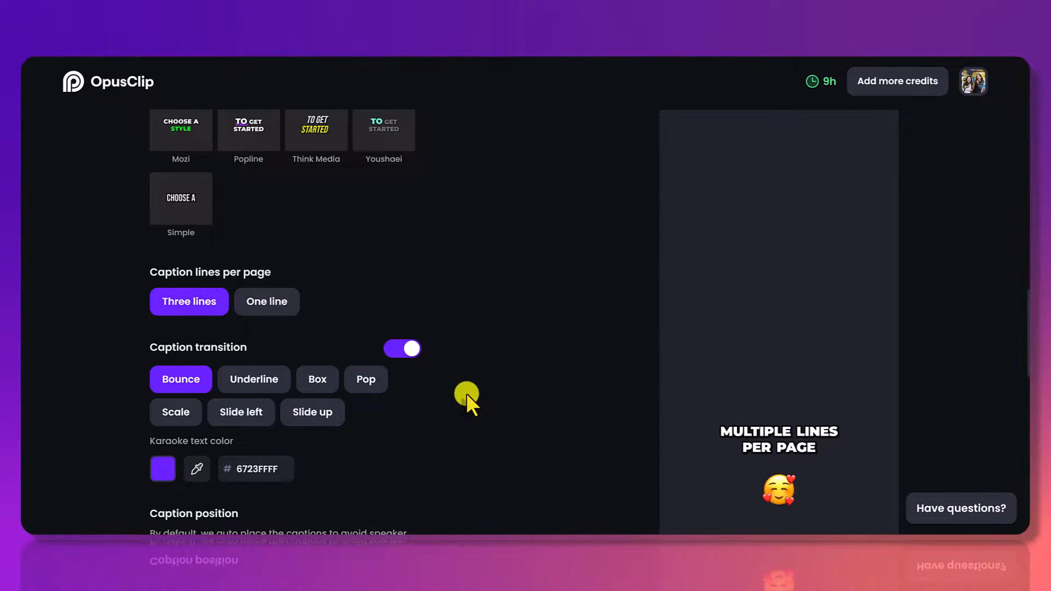
# - Briefly re-enable the AI keywords highlighter to preview it, then leave it off
pyautogui.scroll(-3)
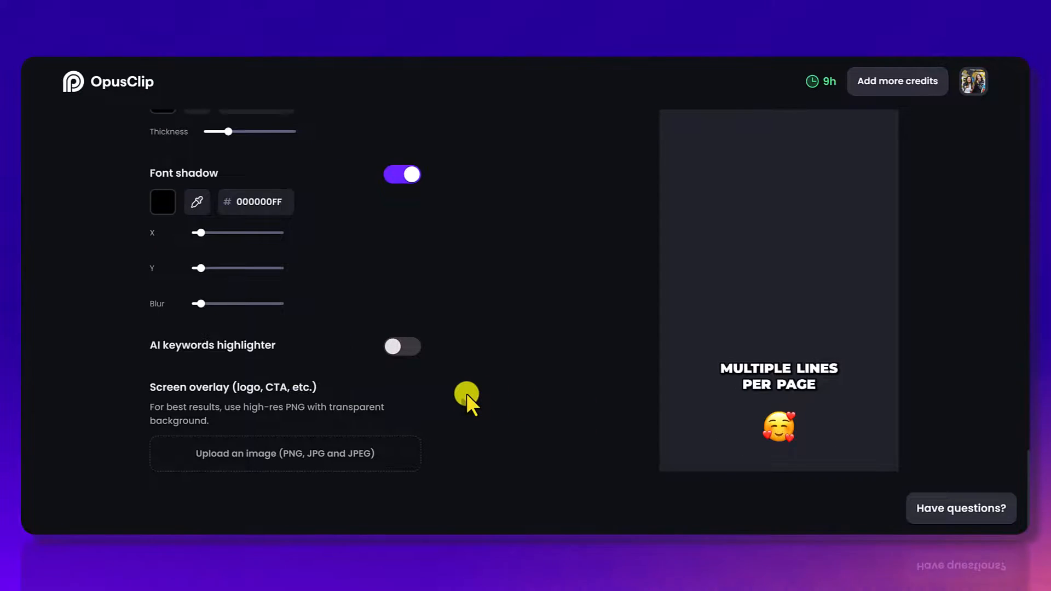
pyautogui.click(402, 347)
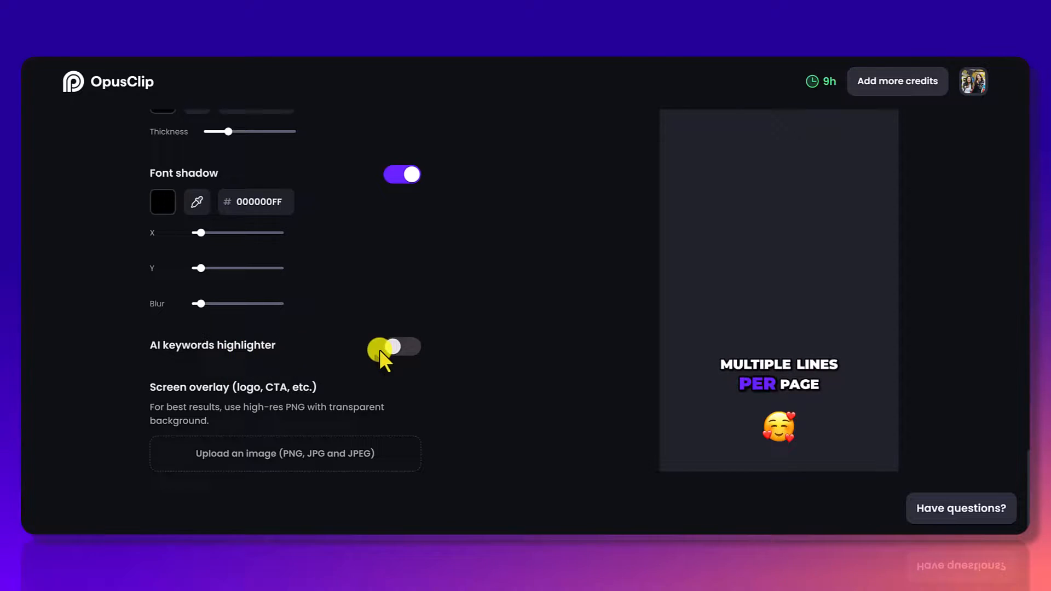
pyautogui.click(402, 347)
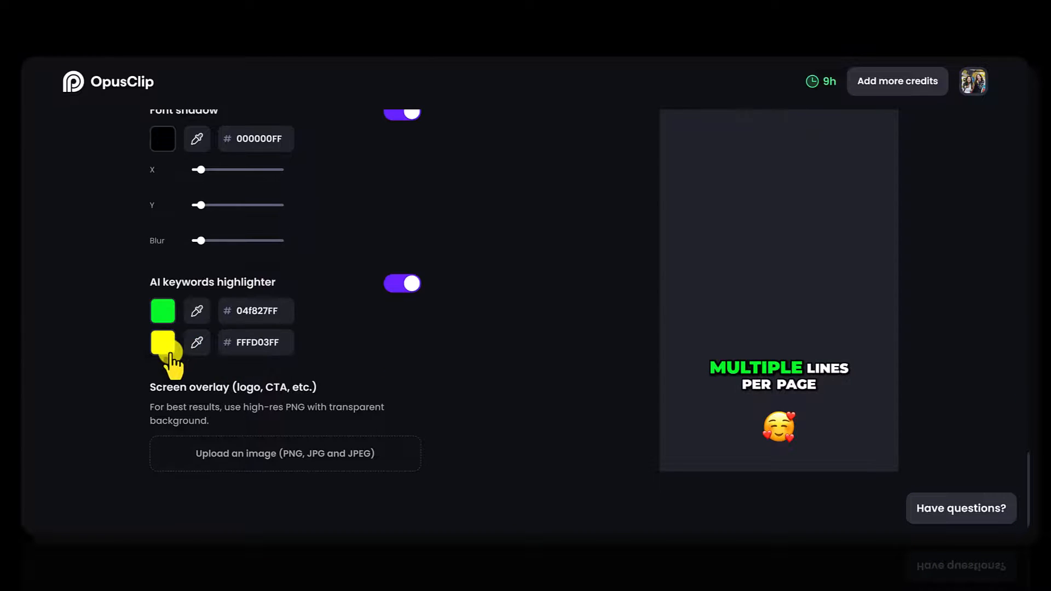
pyautogui.moveTo(627, 375)
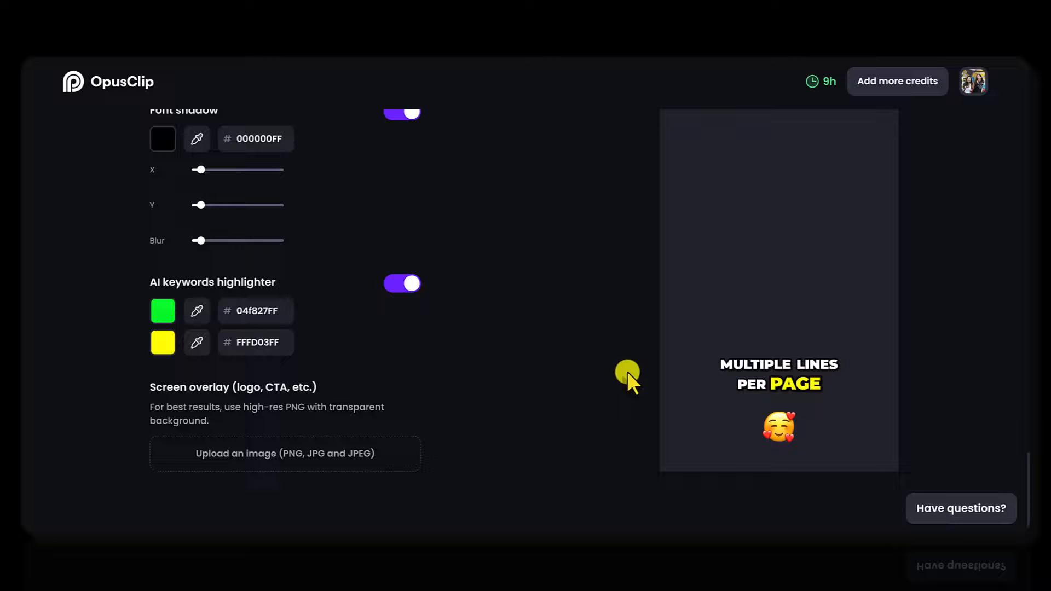
pyautogui.moveTo(775, 382)
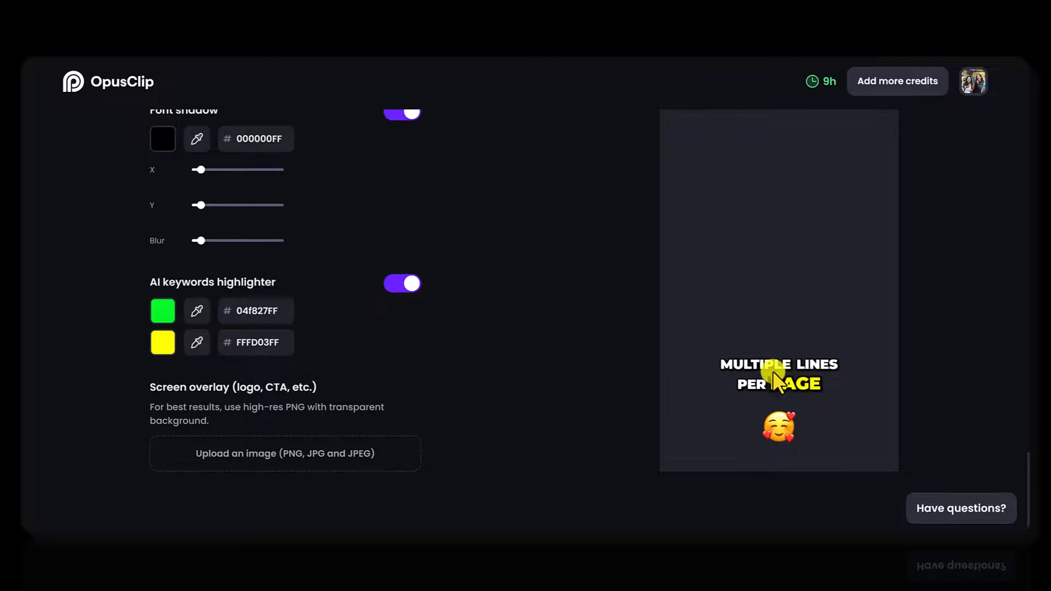
pyautogui.moveTo(318, 381)
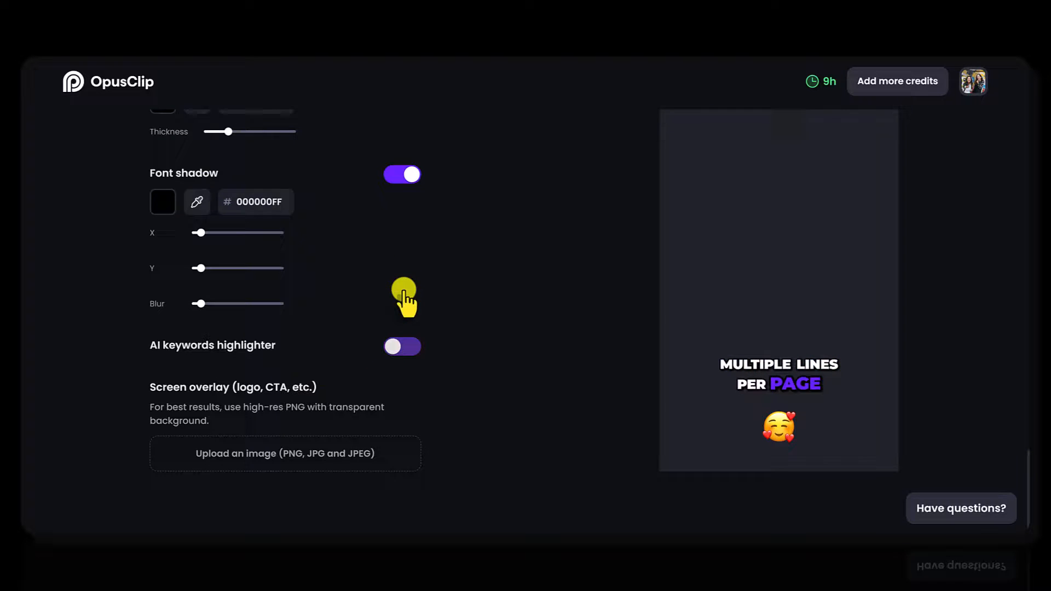
pyautogui.click(401, 347)
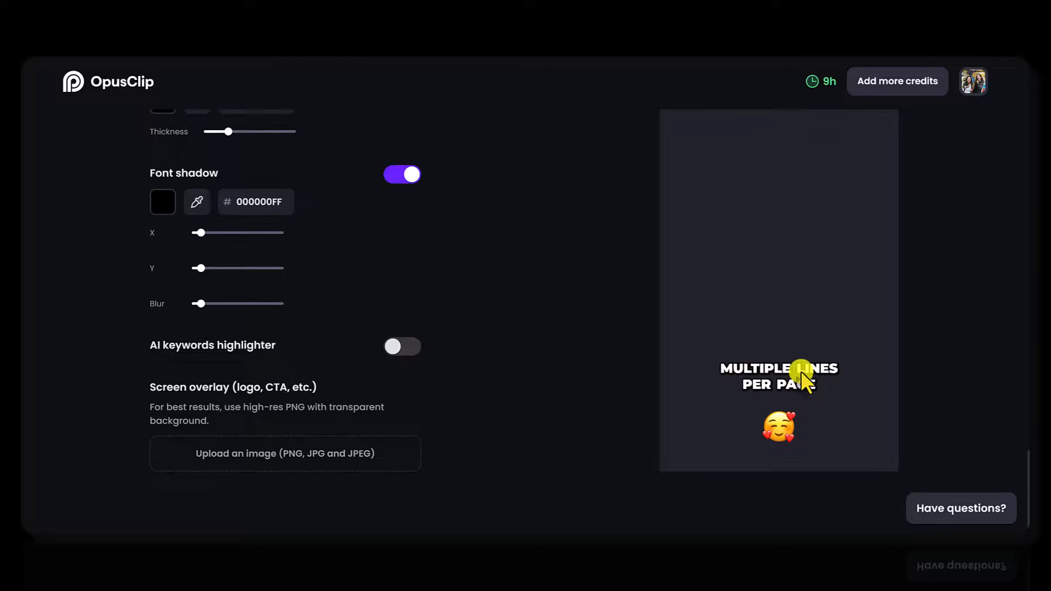
pyautogui.moveTo(592, 367)
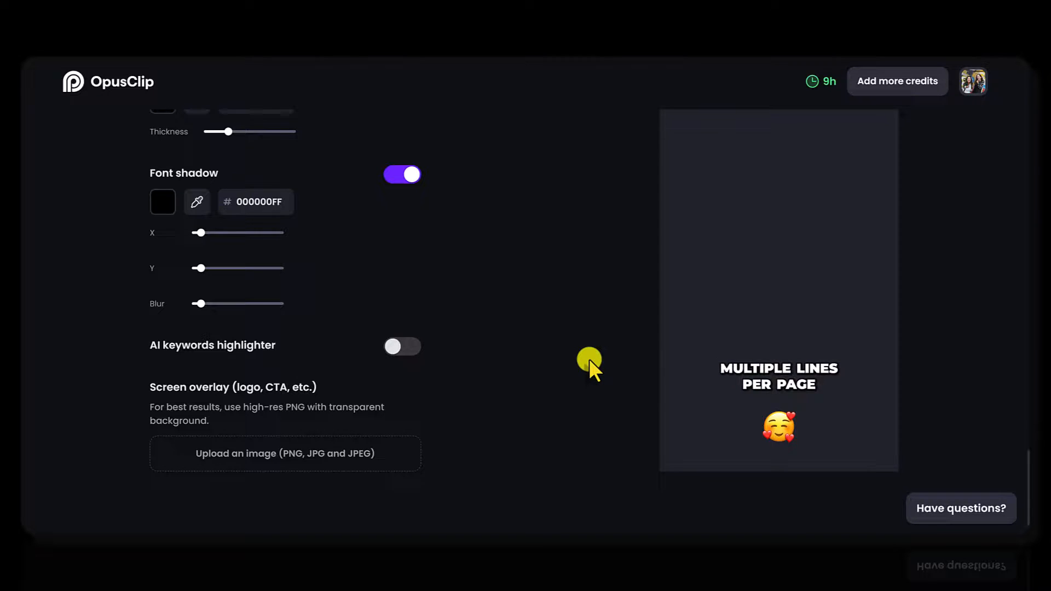
pyautogui.moveTo(517, 480)
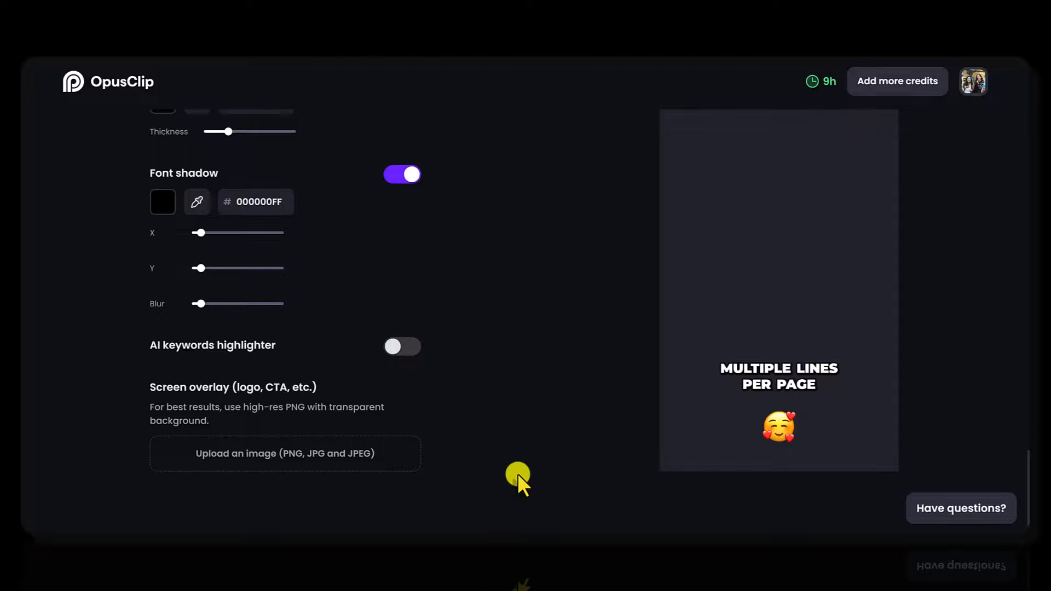
pyautogui.moveTo(206, 384)
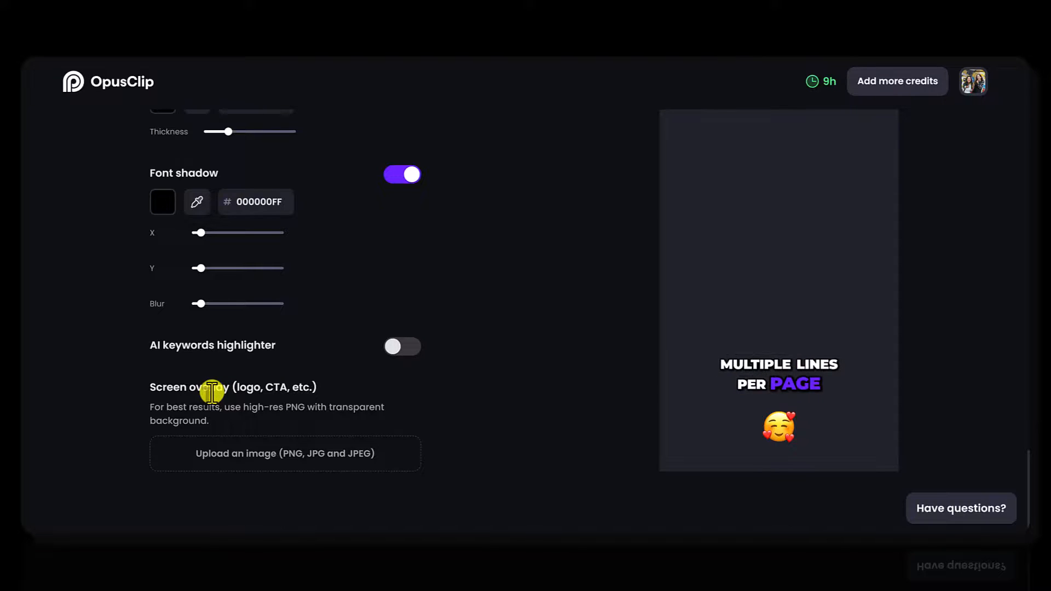
pyautogui.moveTo(425, 426)
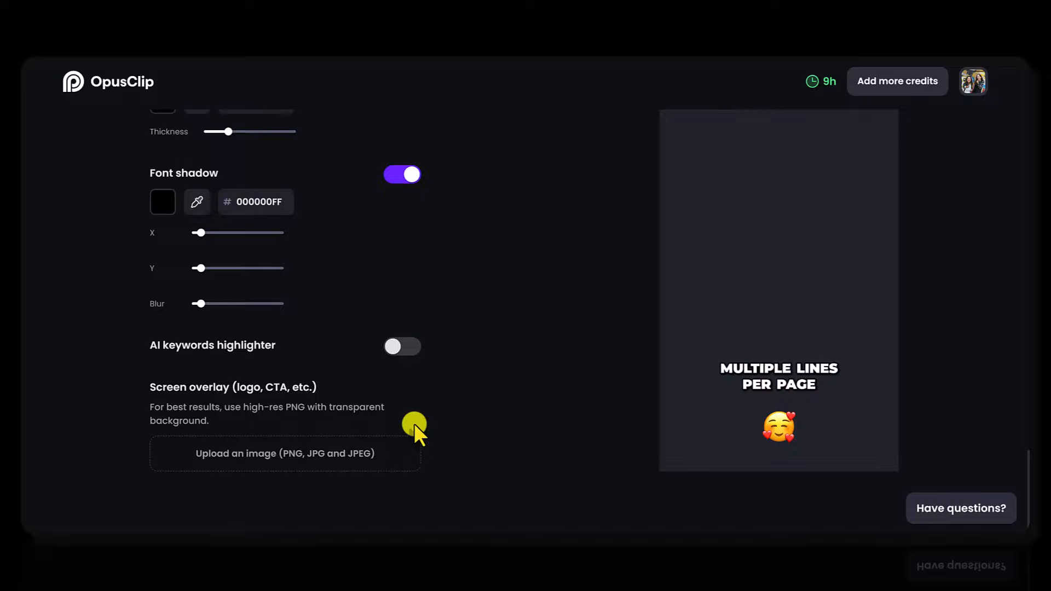
pyautogui.moveTo(253, 466)
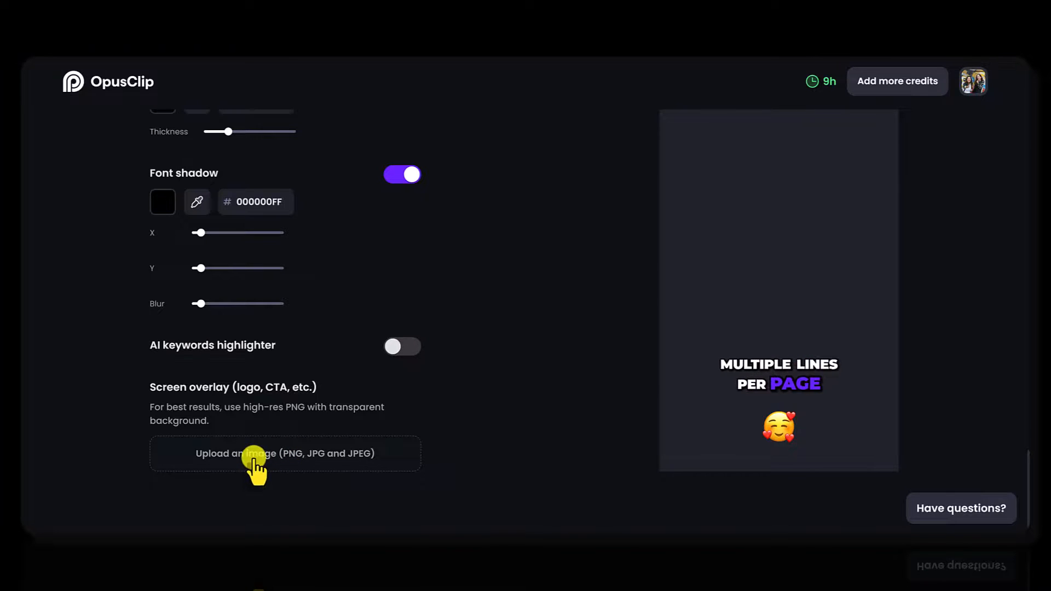
pyautogui.moveTo(435, 464)
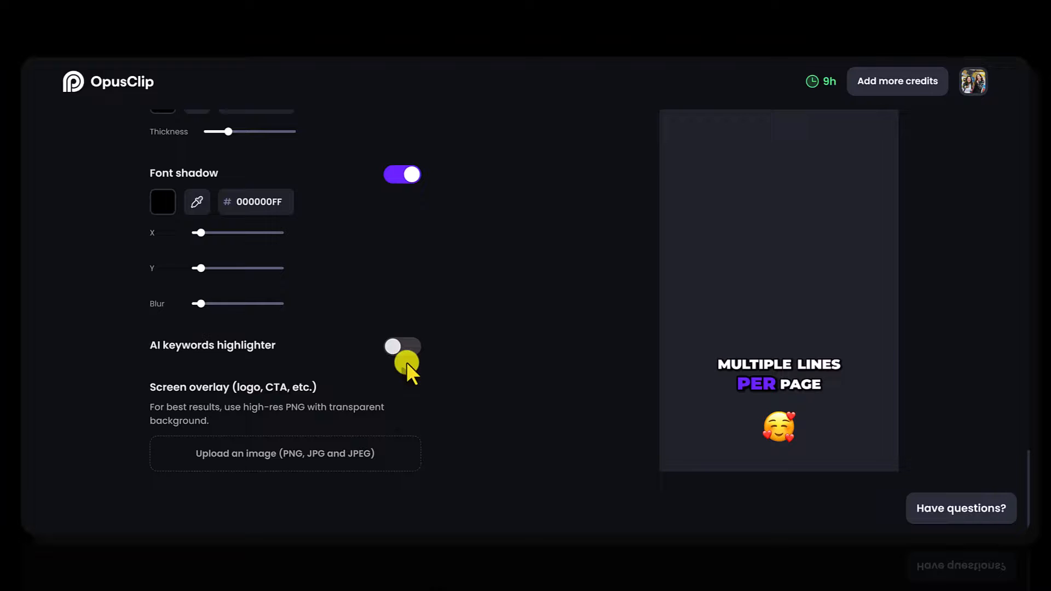
pyautogui.scroll(3)
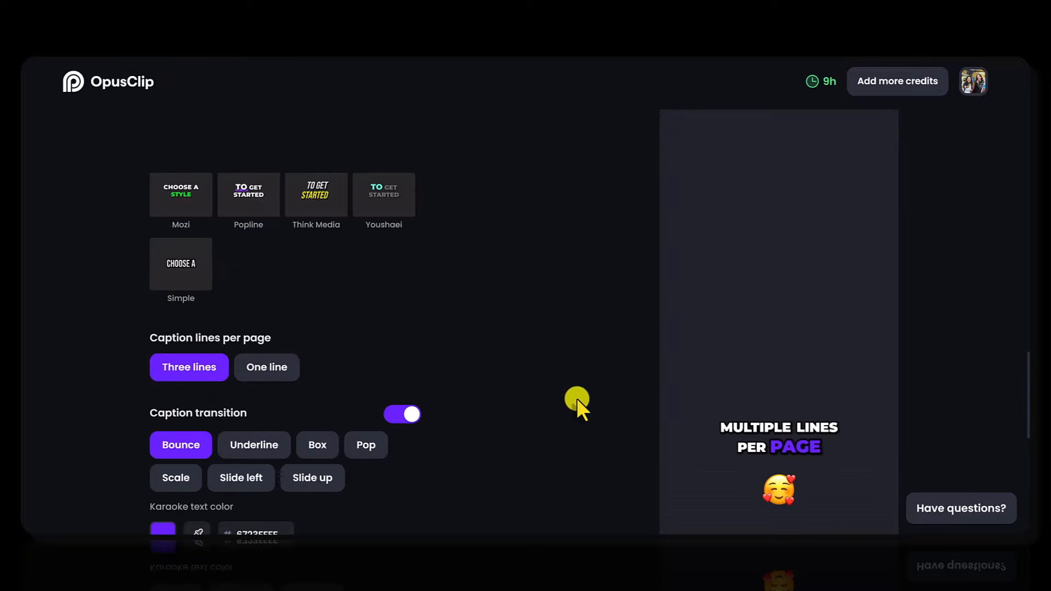
pyautogui.scroll(3)
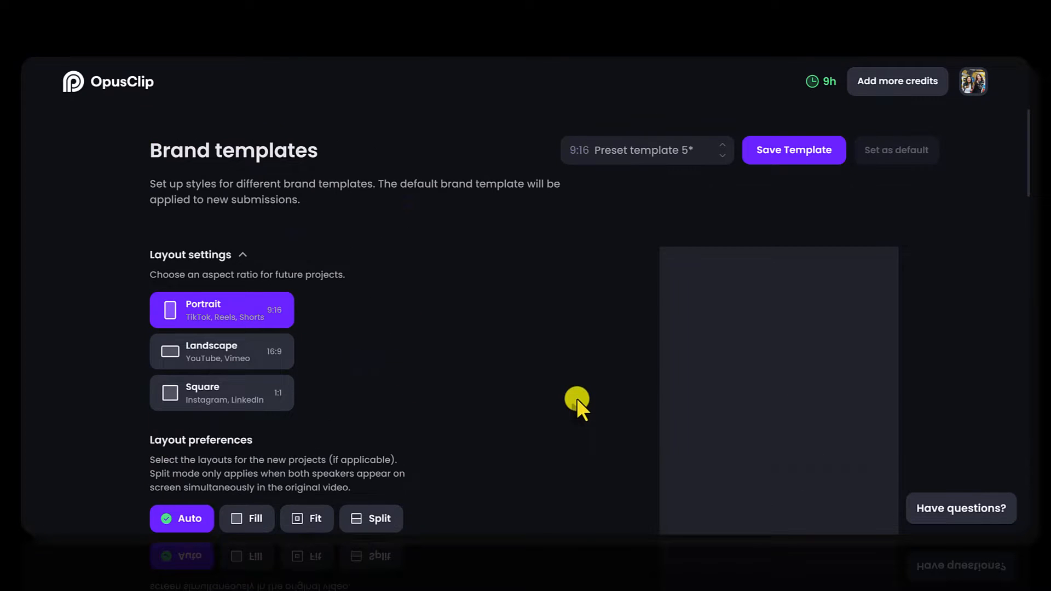
pyautogui.moveTo(583, 351)
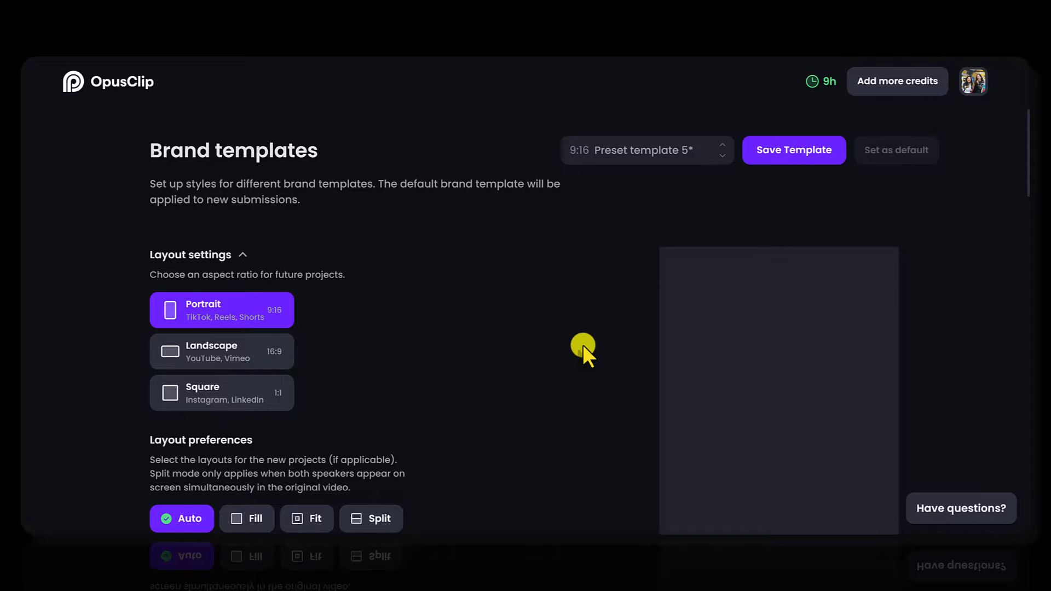
pyautogui.moveTo(647, 244)
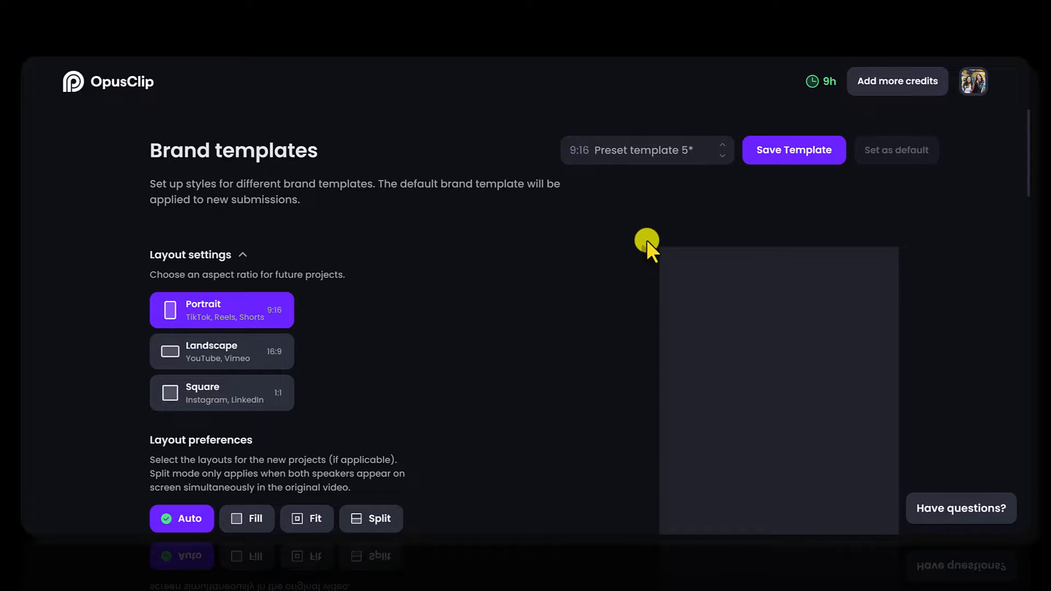
pyautogui.moveTo(794, 177)
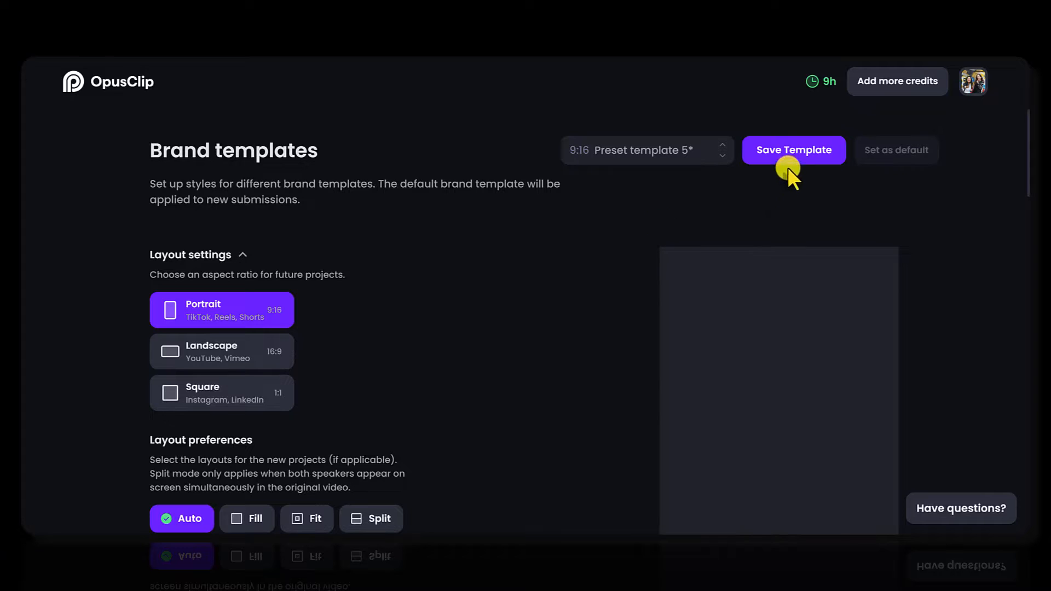
pyautogui.moveTo(697, 215)
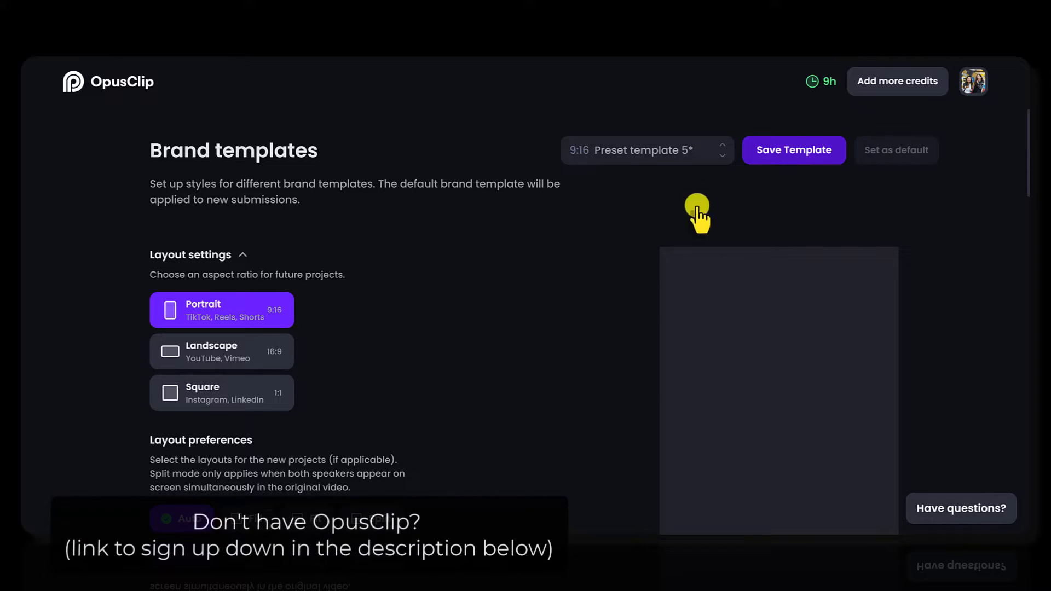
pyautogui.moveTo(596, 241)
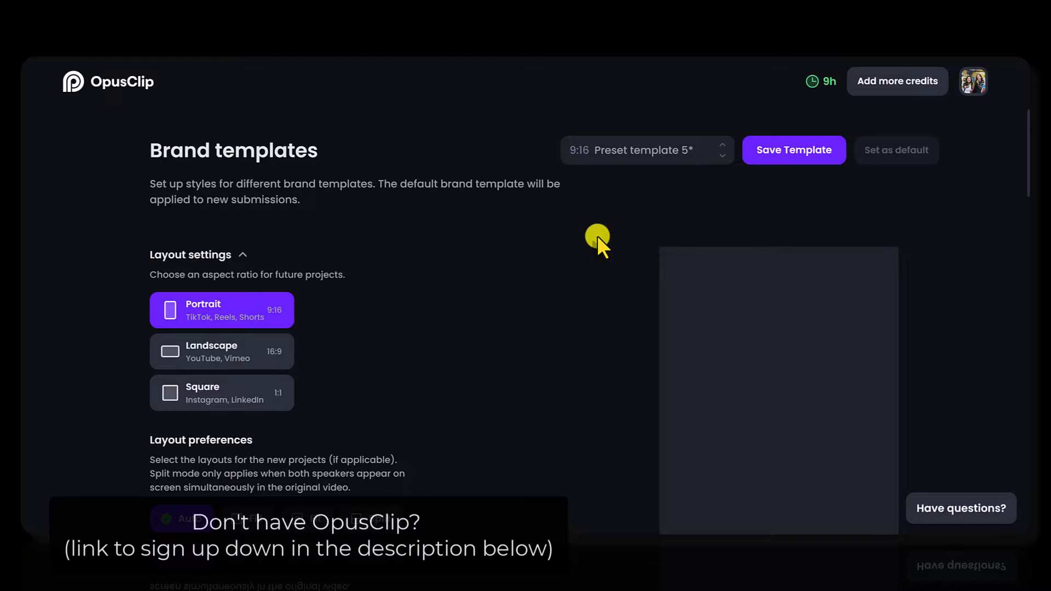
pyautogui.moveTo(732, 158)
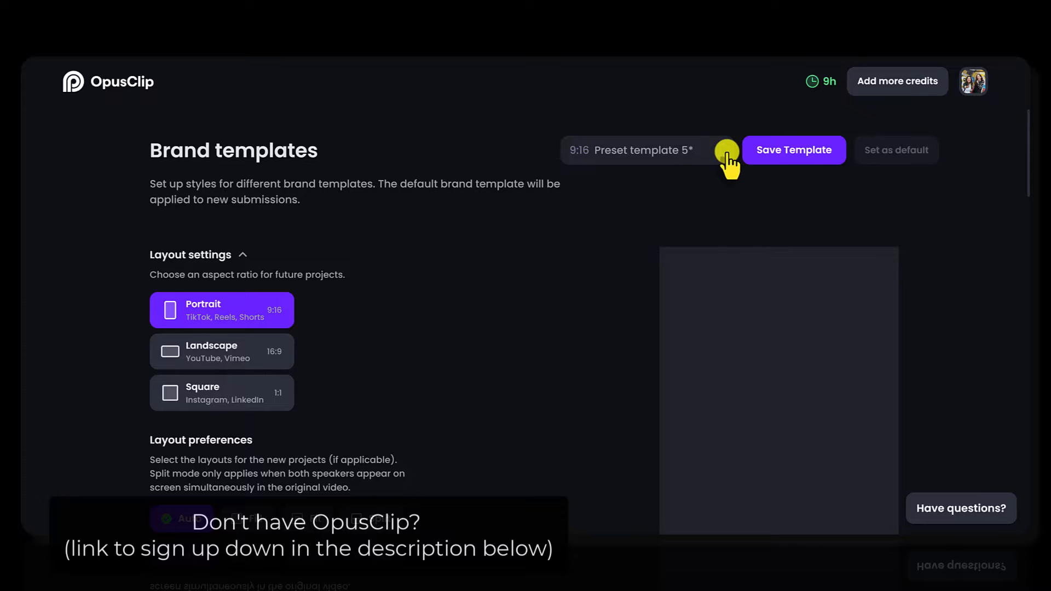
# - Name the template 'Essetino White' and save it with the EssetinoMedia logo overlay
pyautogui.click(646, 150)
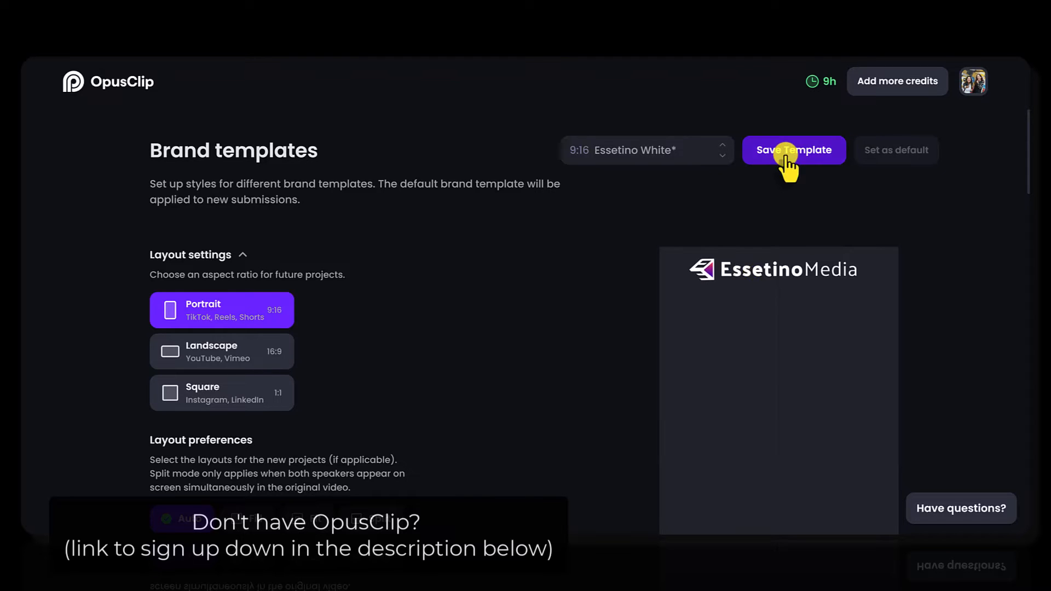
pyautogui.click(793, 150)
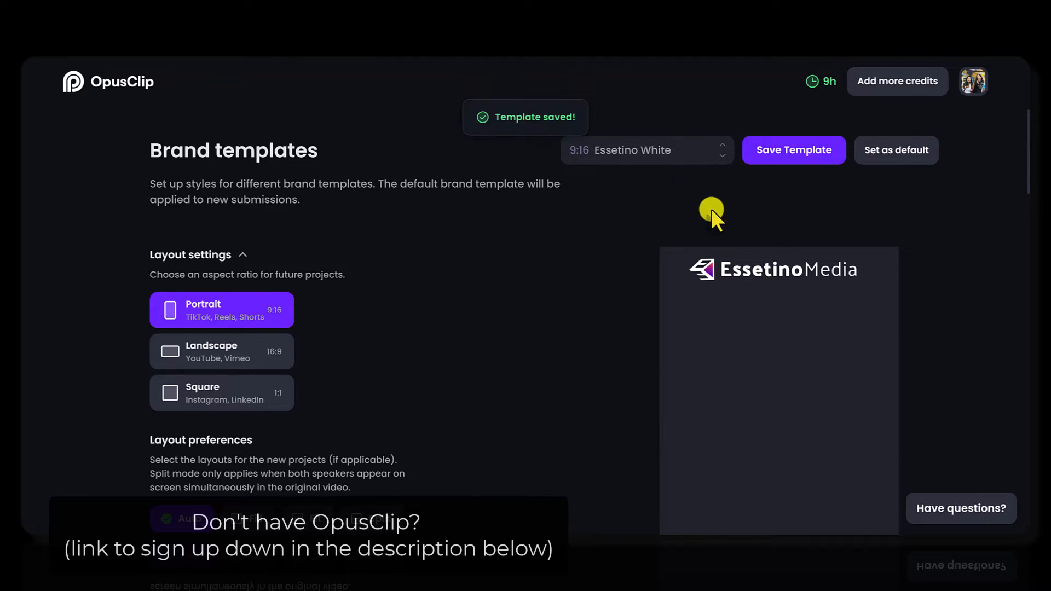
pyautogui.moveTo(524, 333)
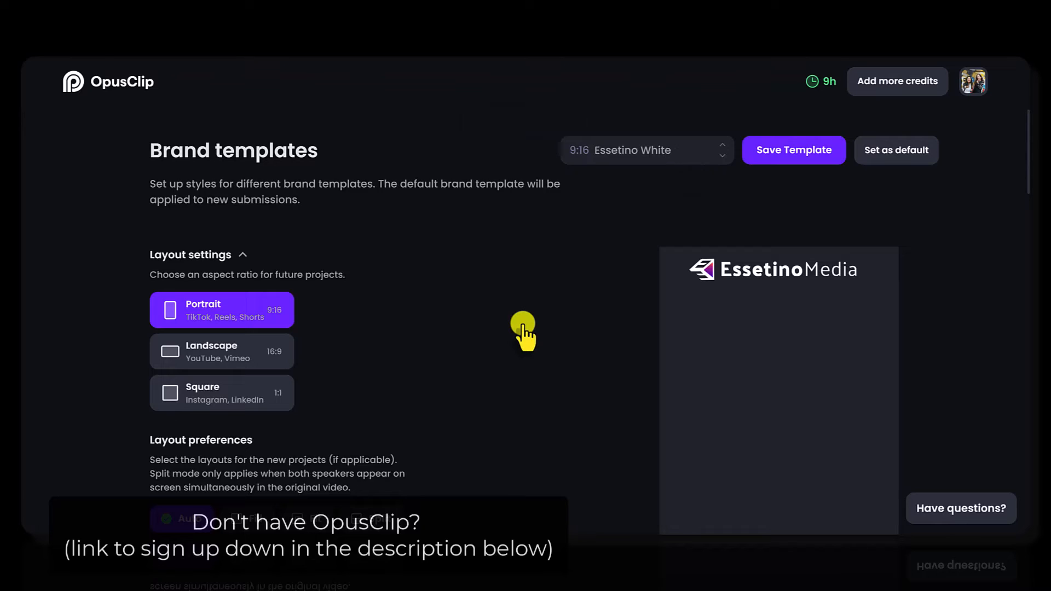